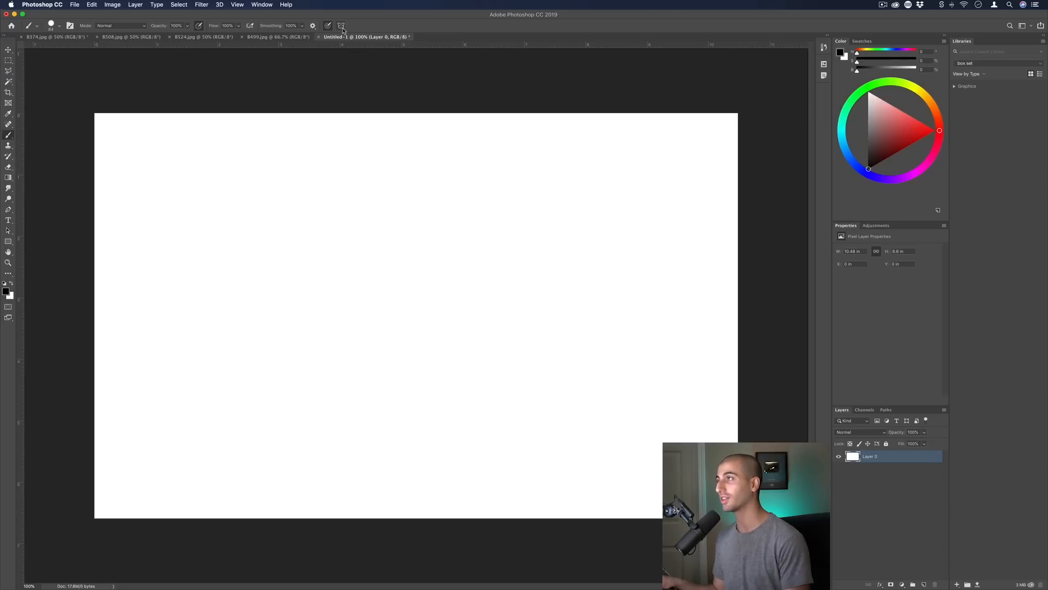
- Enable Mandala symmetry for the Brush from the symmetry options
{"action": "left_click", "coordinate": [341, 26]}
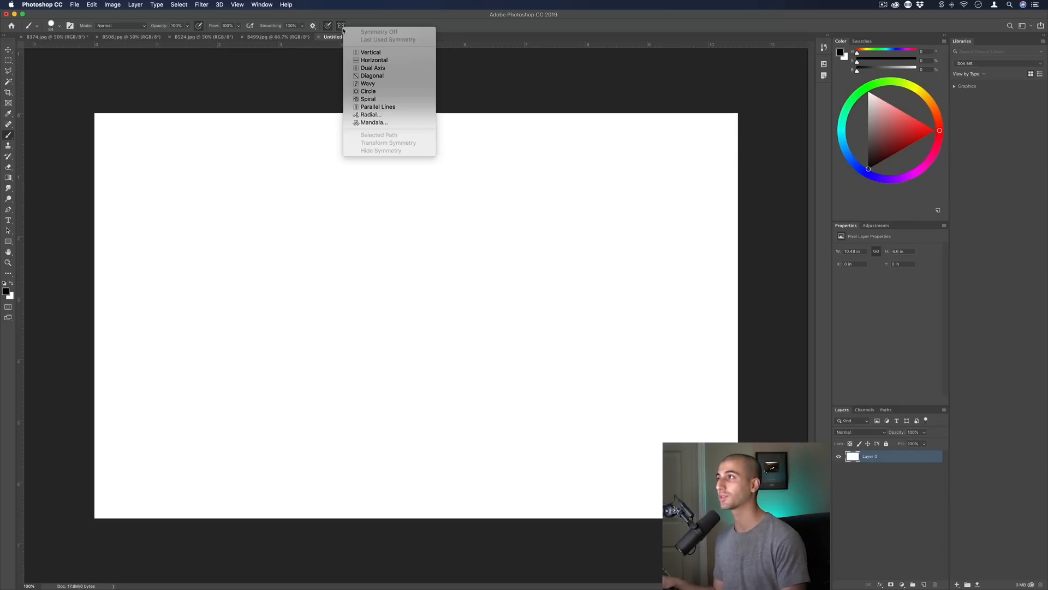
{"action": "left_click", "coordinate": [370, 52]}
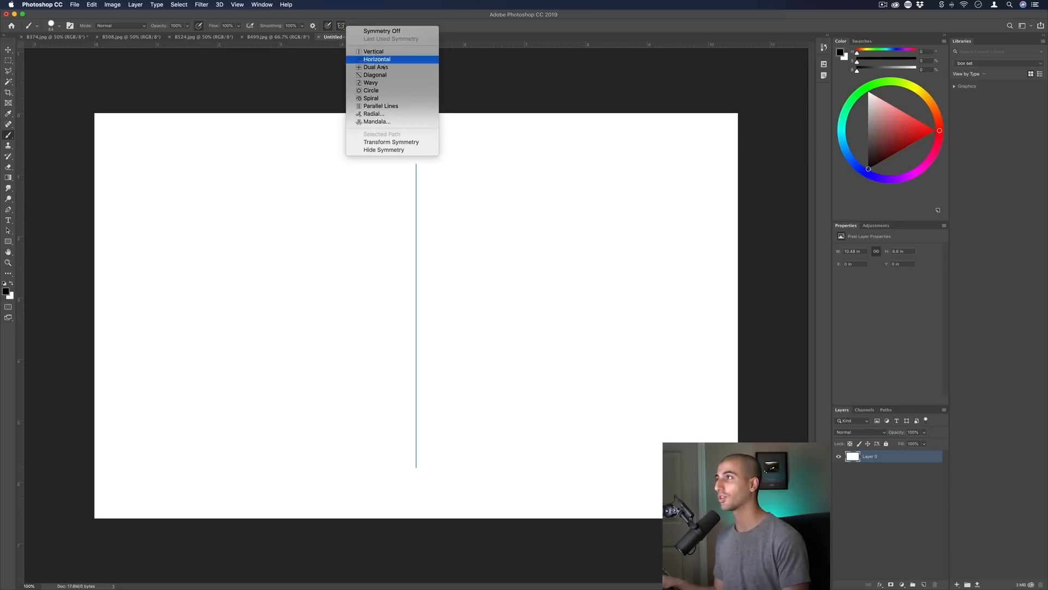
{"action": "mouse_move", "coordinate": [376, 122]}
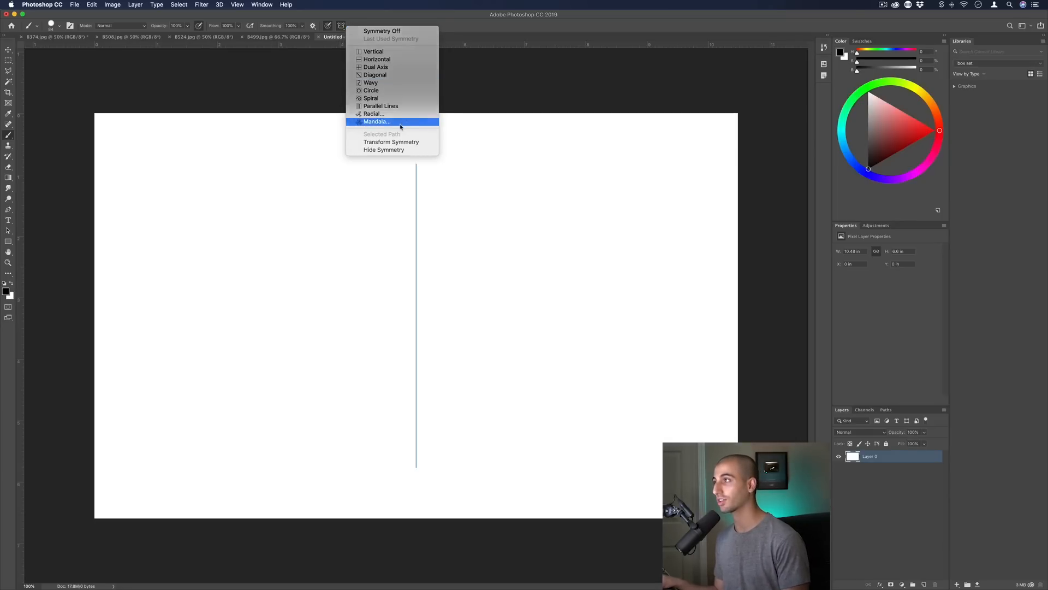
{"action": "left_click", "coordinate": [376, 122]}
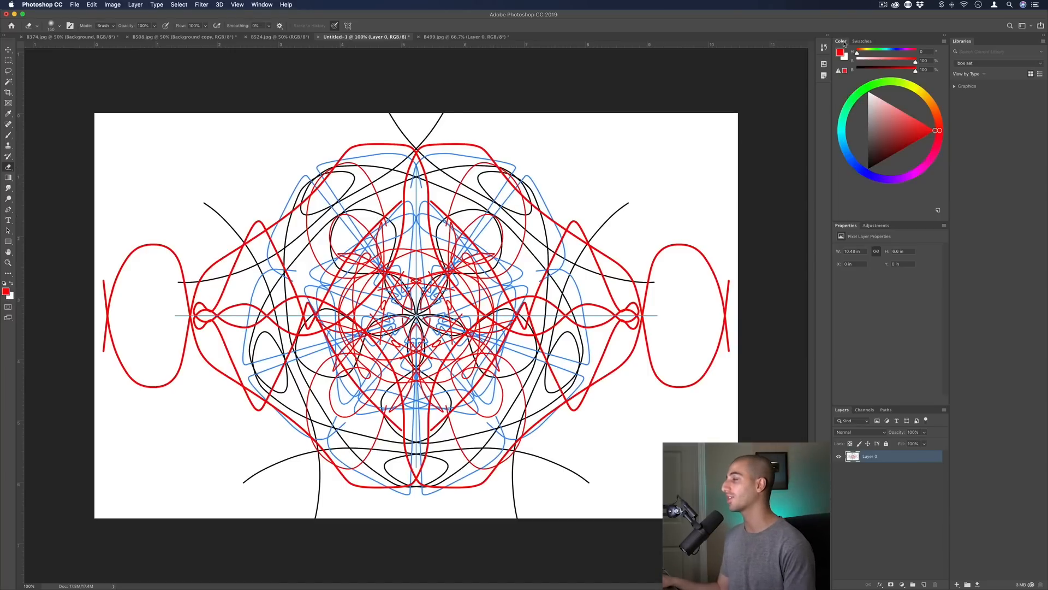
- Paint freehand orange strokes over the pattern, then bring up the camera-lens photo
{"action": "left_click", "coordinate": [262, 5]}
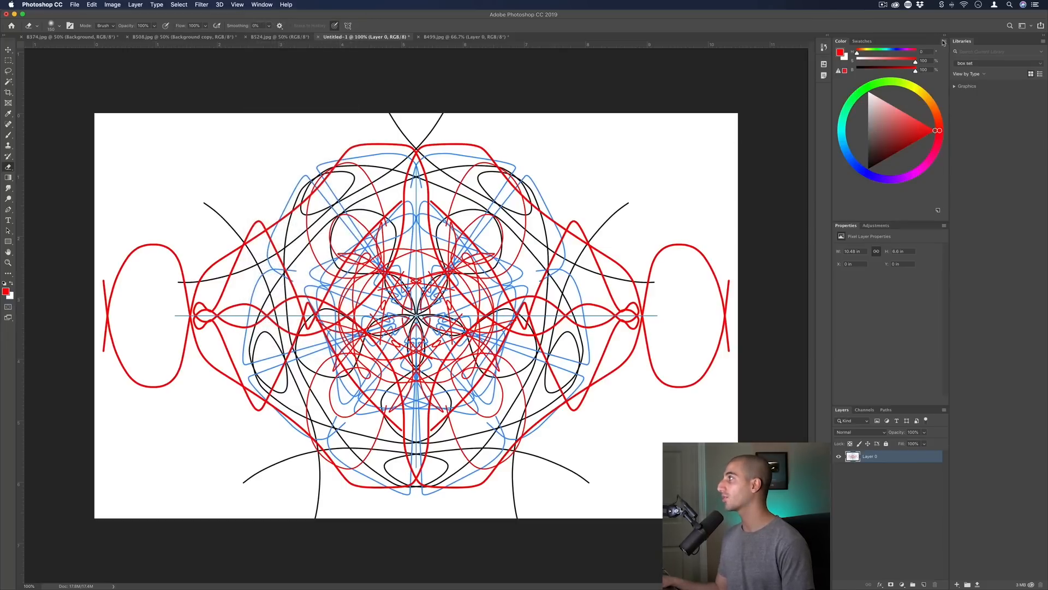
{"action": "left_click", "coordinate": [938, 41]}
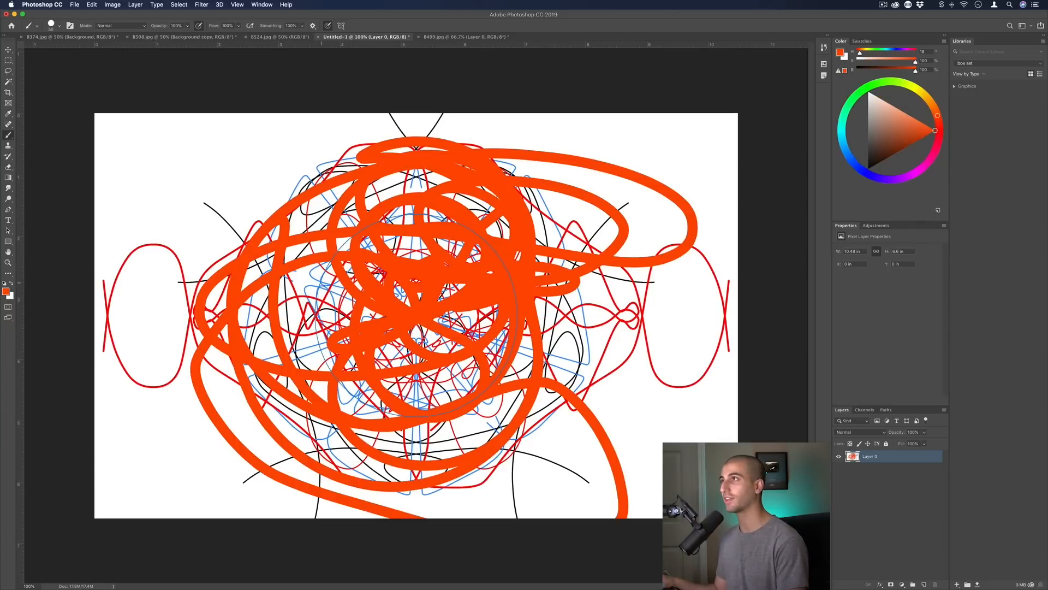
{"action": "left_click", "coordinate": [51, 36]}
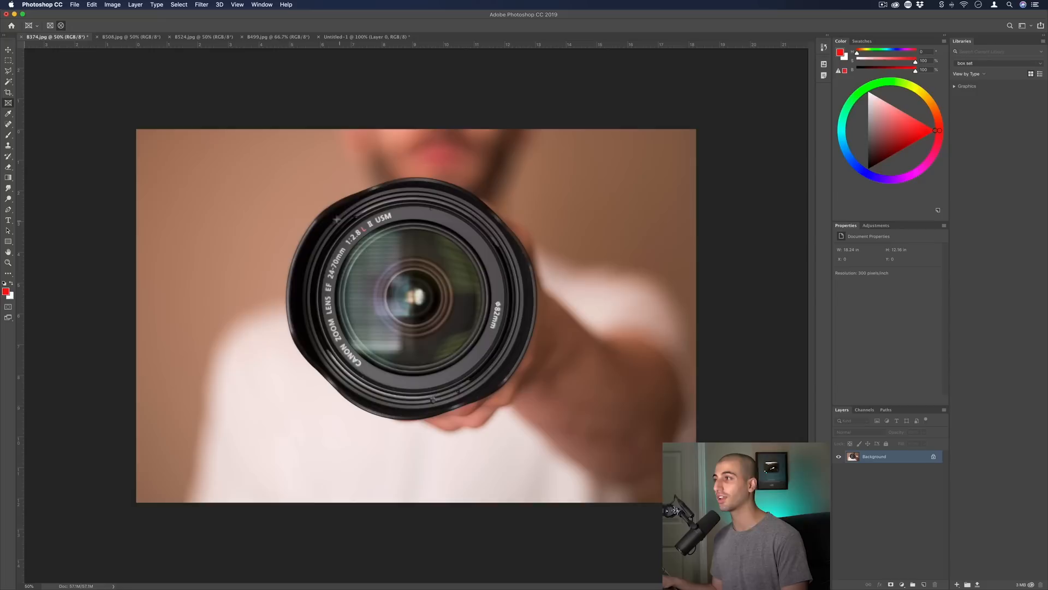
- Draw a frame over the lens glass and fill it with the aerial landscape photo
{"action": "left_click_drag", "start_coordinate": [324, 210], "coordinate": [494, 381]}
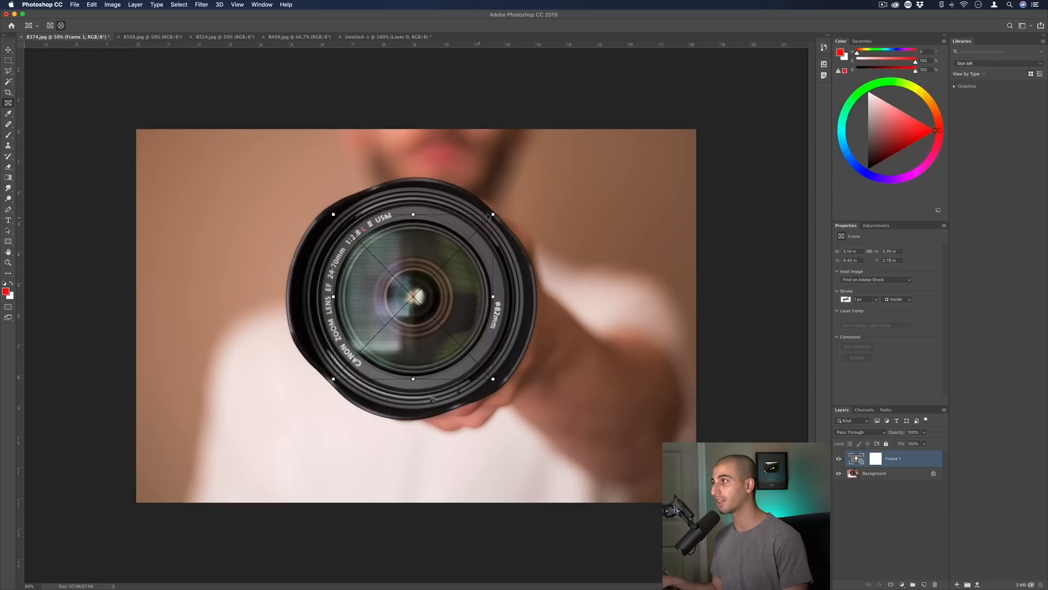
{"action": "left_click_drag", "start_coordinate": [413, 378], "coordinate": [413, 375]}
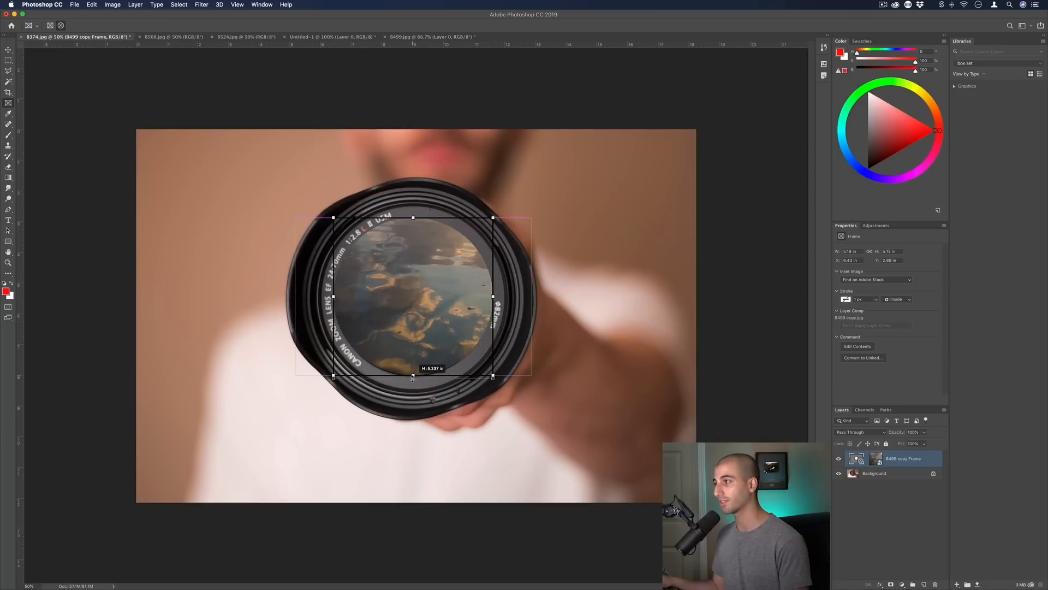
{"action": "left_click", "coordinate": [875, 474]}
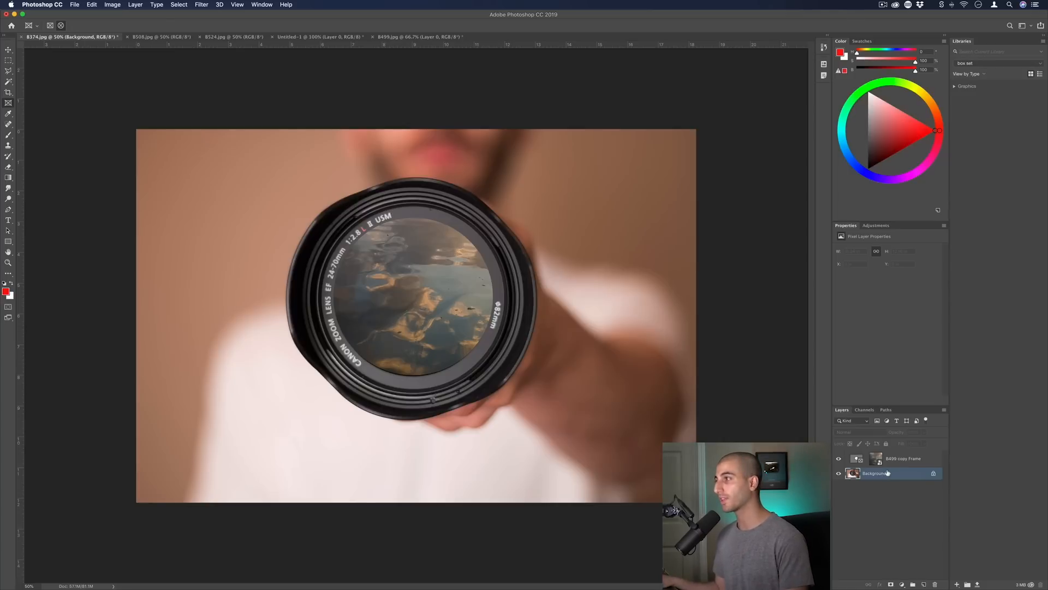
- Select the frame layer and preview Overlay and other blend modes on the landscape
{"action": "left_click", "coordinate": [875, 473]}
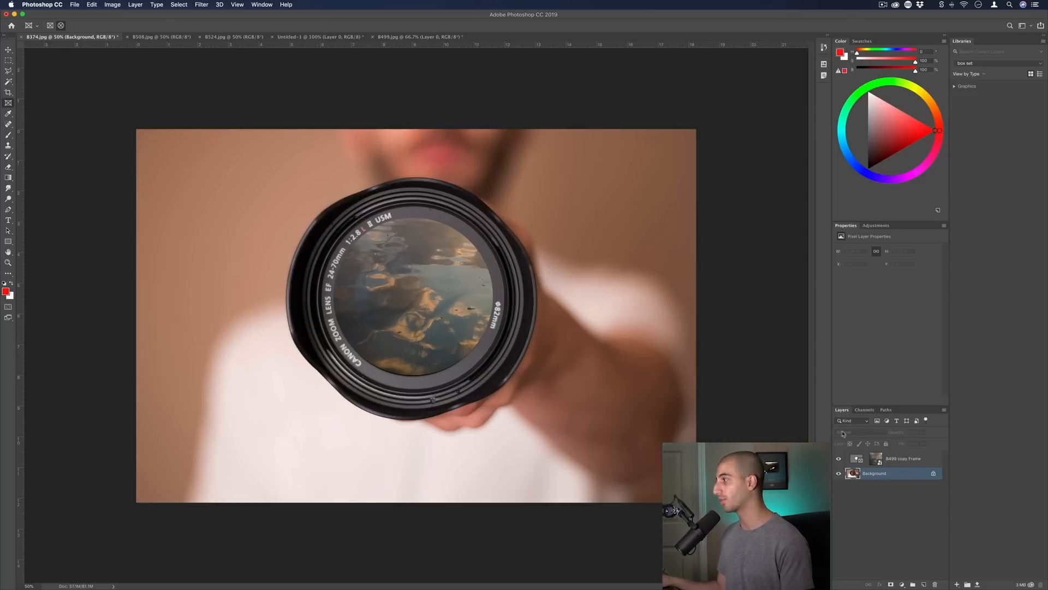
{"action": "left_click", "coordinate": [853, 431]}
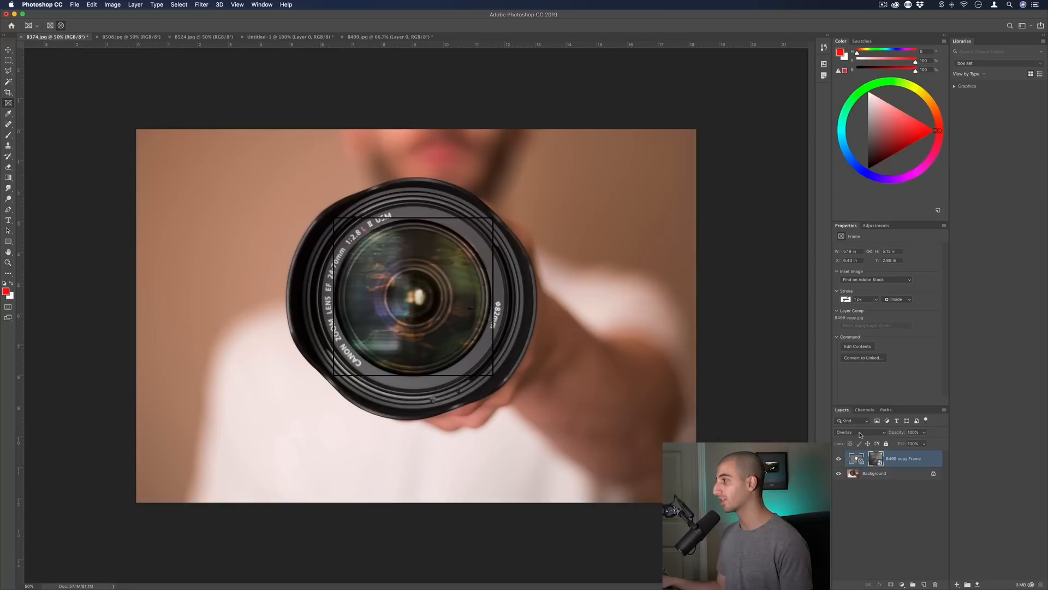
{"action": "left_click", "coordinate": [855, 431]}
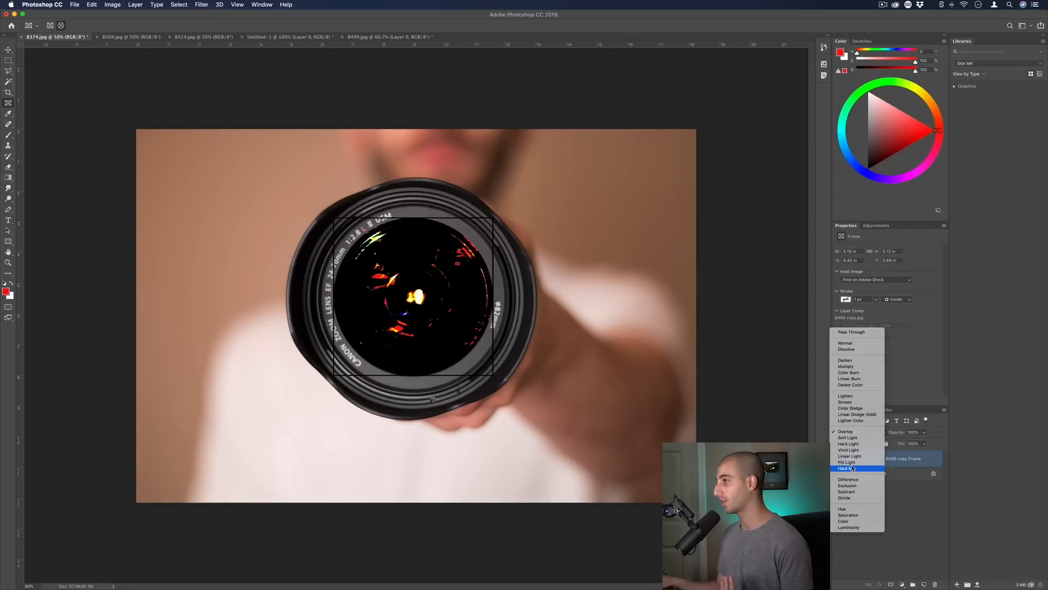
{"action": "left_click", "coordinate": [846, 432]}
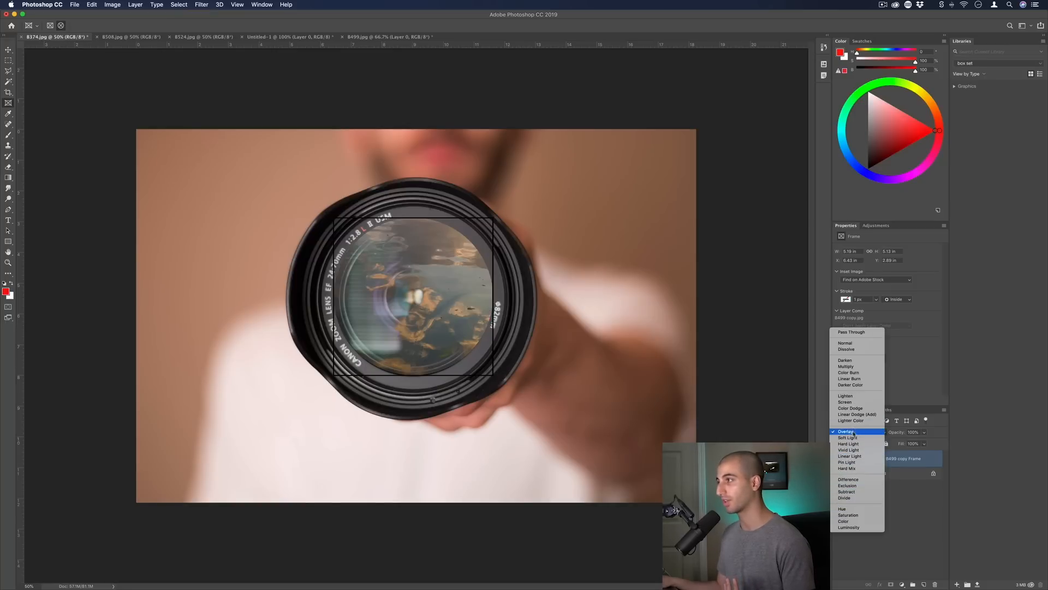
{"action": "left_click", "coordinate": [845, 402]}
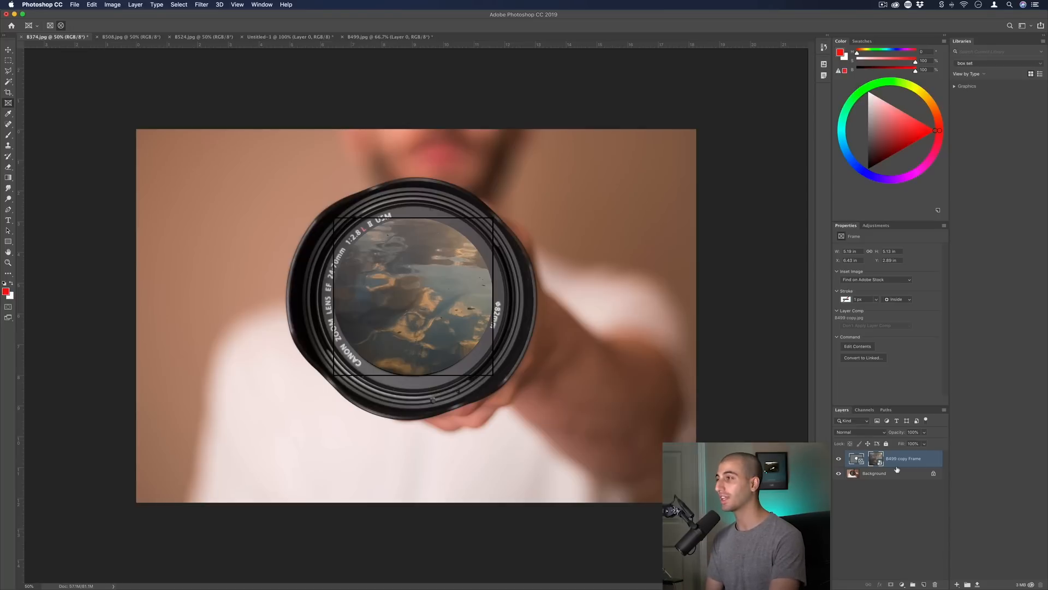
- Settle the frame layer back to a normal Pass Through blend
{"action": "left_click", "coordinate": [861, 431]}
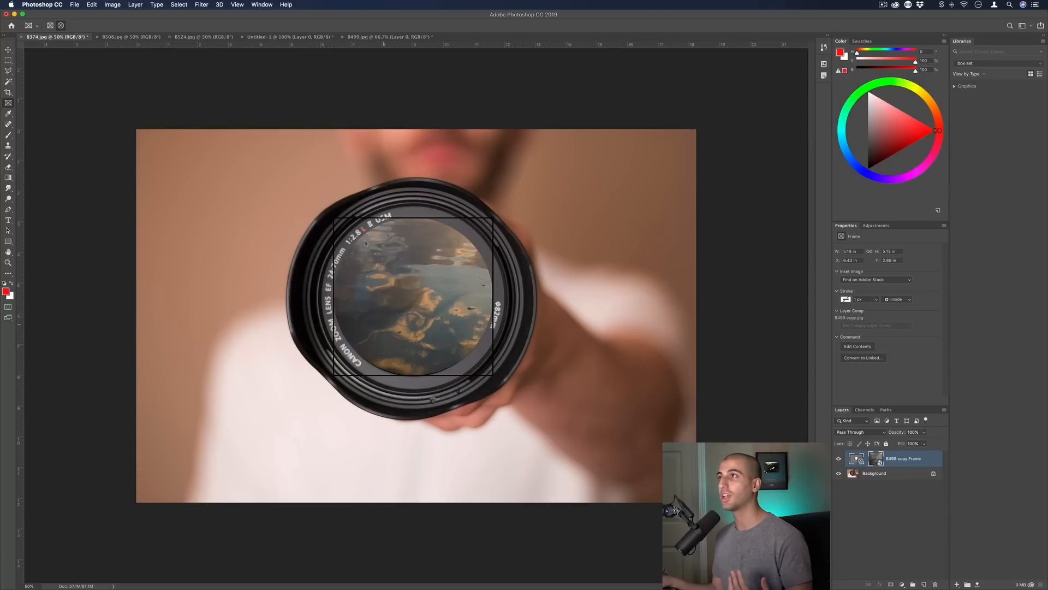
{"action": "left_click", "coordinate": [92, 5]}
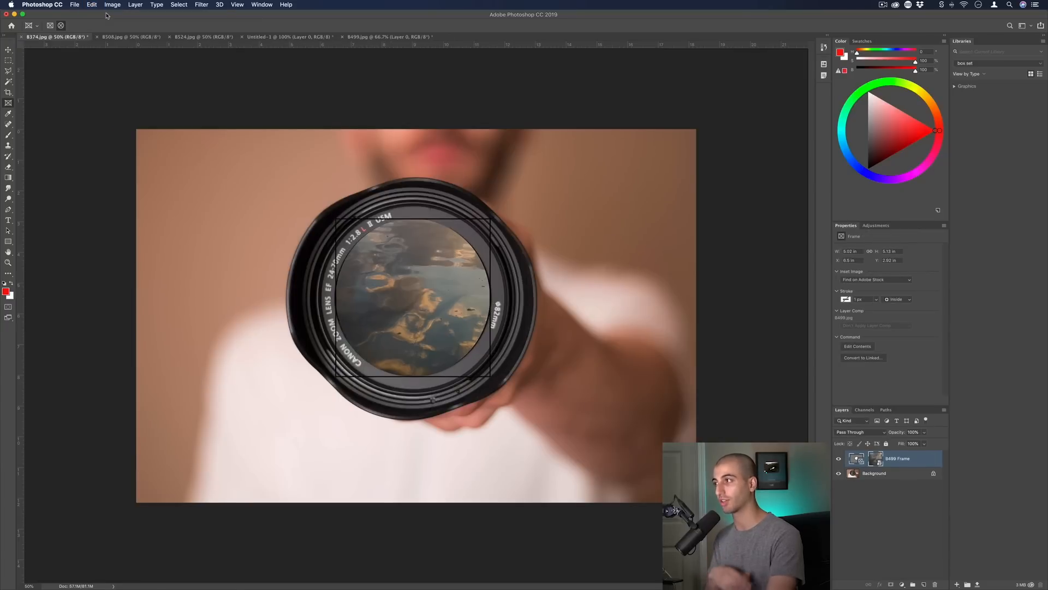
{"action": "left_click", "coordinate": [91, 5]}
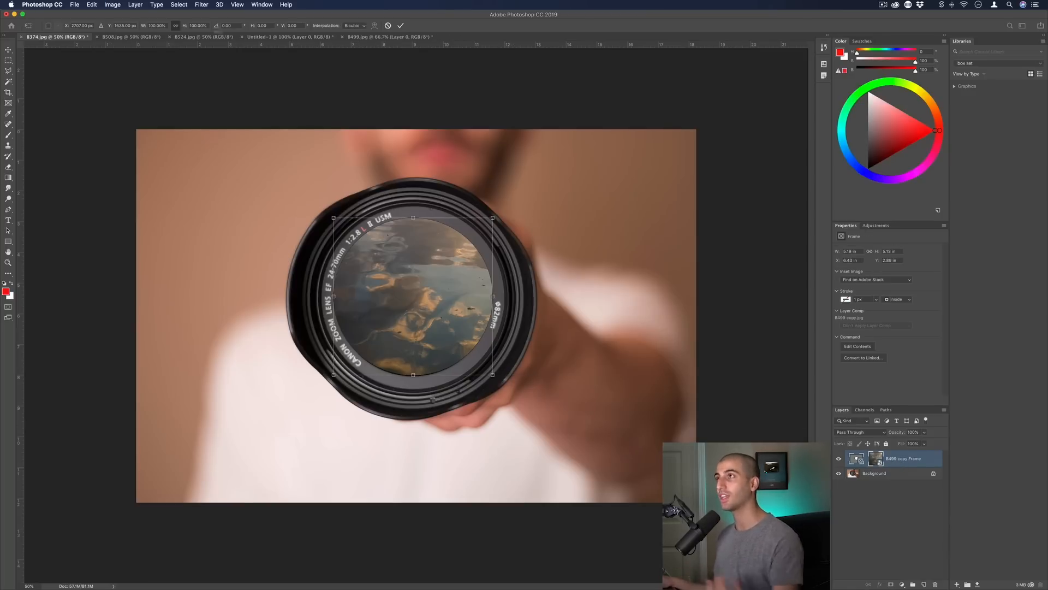
- Free-transform the framed landscape to fit the lens glass, then switch to the parking-lot photo
{"action": "left_click", "coordinate": [91, 5]}
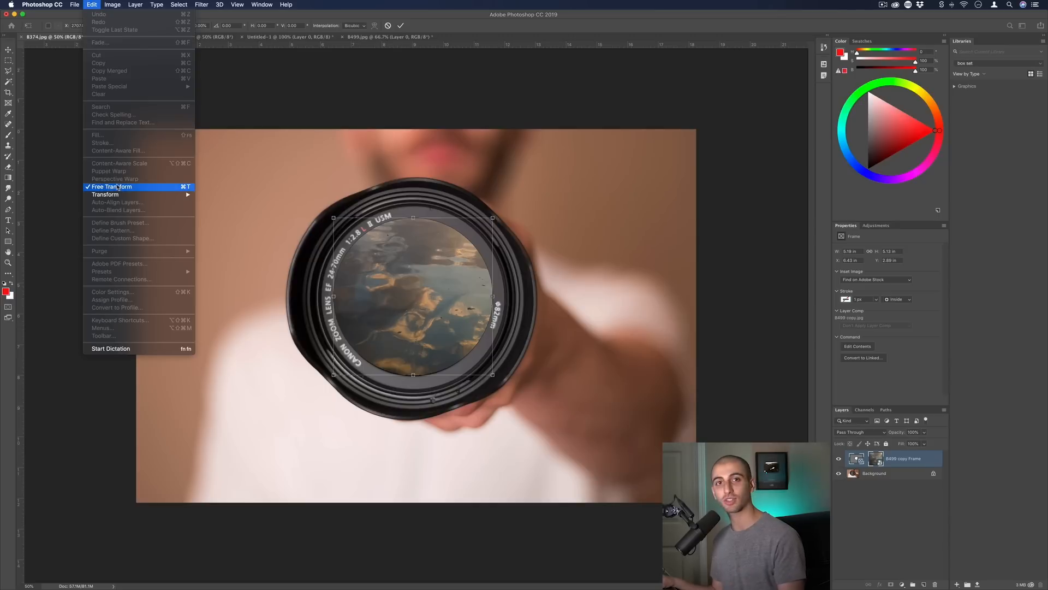
{"action": "left_click", "coordinate": [112, 186]}
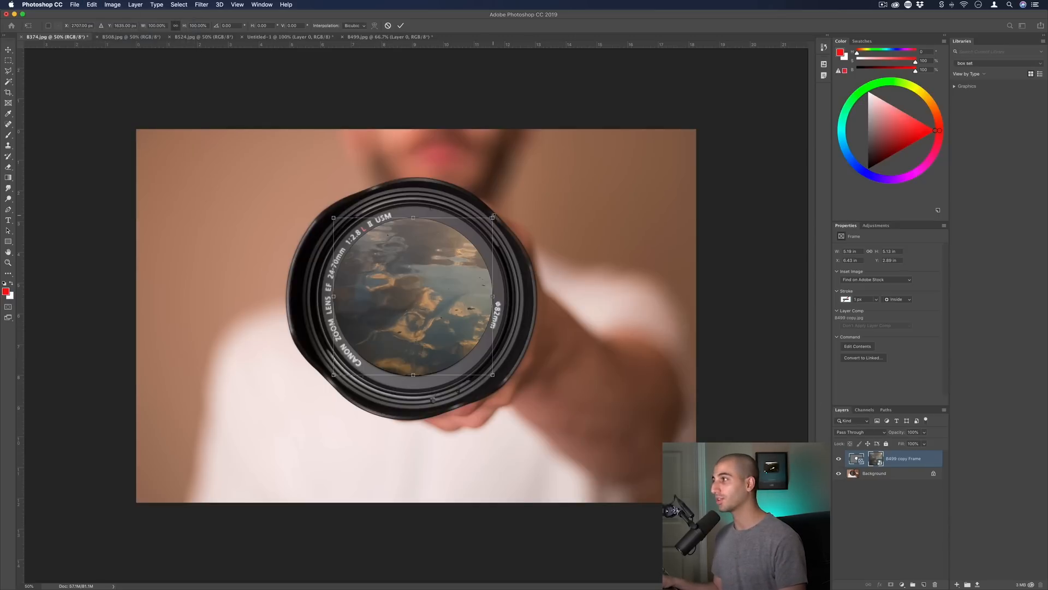
{"action": "left_click_drag", "start_coordinate": [492, 217], "coordinate": [495, 214]}
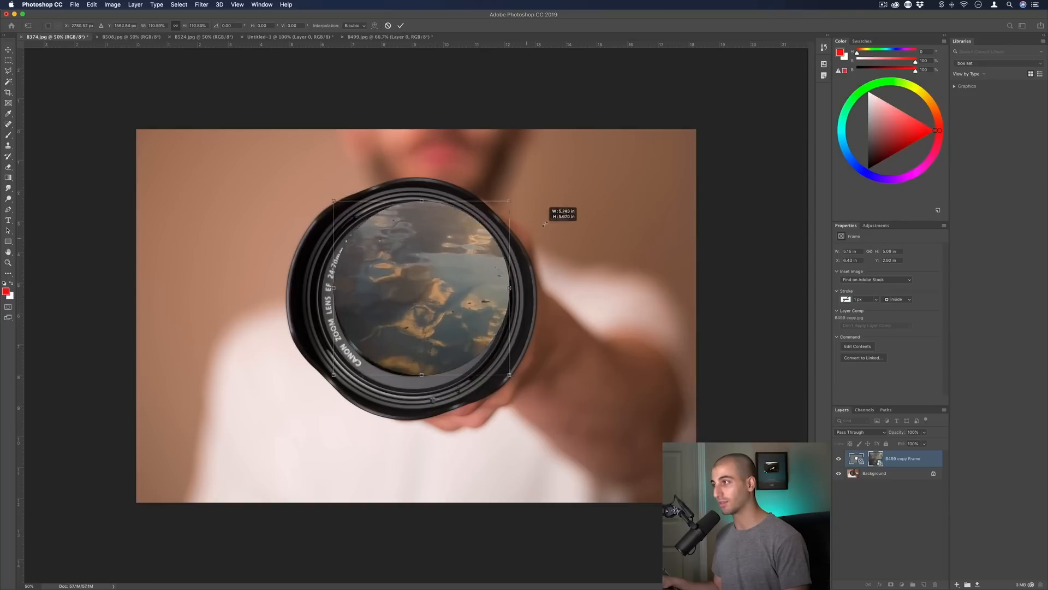
{"action": "left_click_drag", "start_coordinate": [509, 375], "coordinate": [437, 375]}
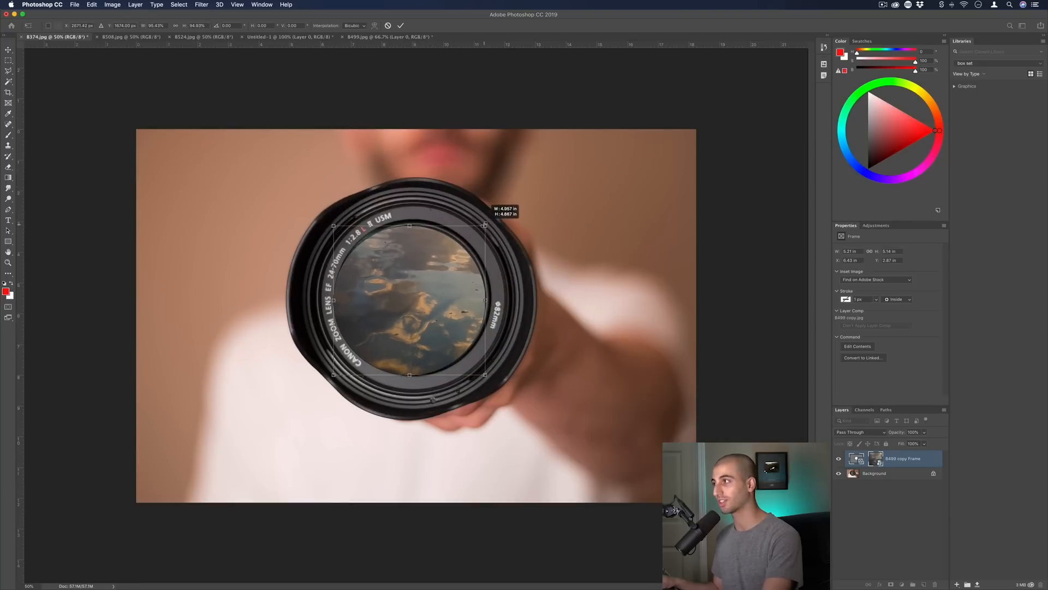
{"action": "left_click_drag", "start_coordinate": [483, 225], "coordinate": [492, 220]}
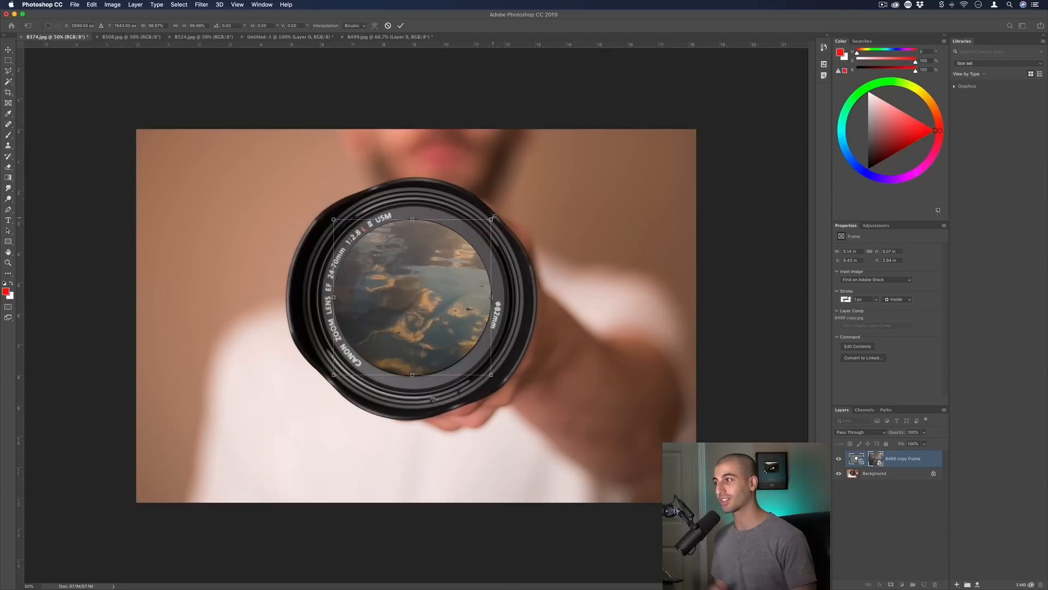
{"action": "mouse_move", "coordinate": [557, 206]}
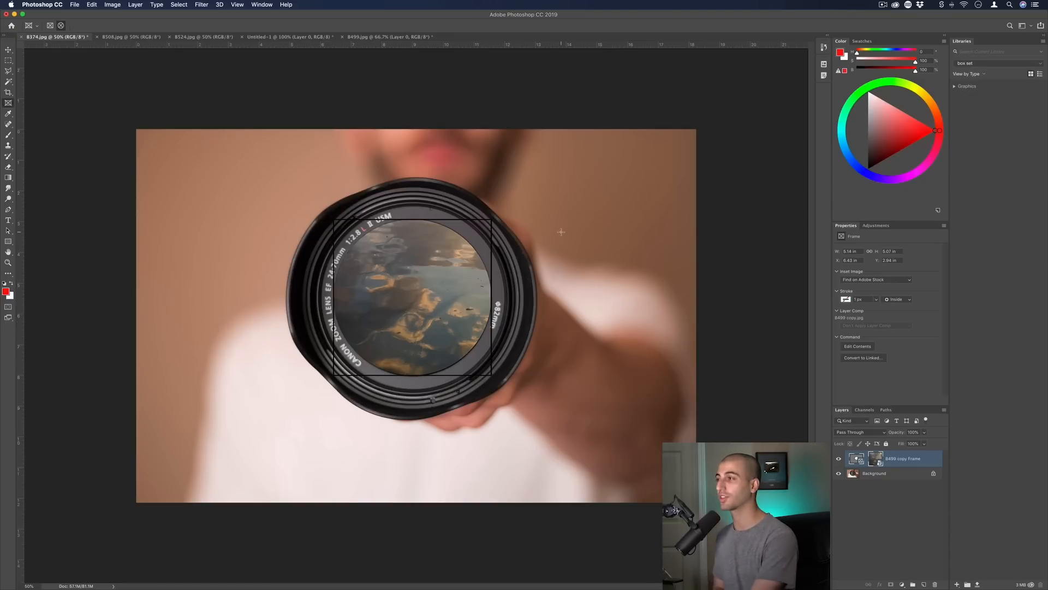
{"action": "left_click", "coordinate": [160, 36]}
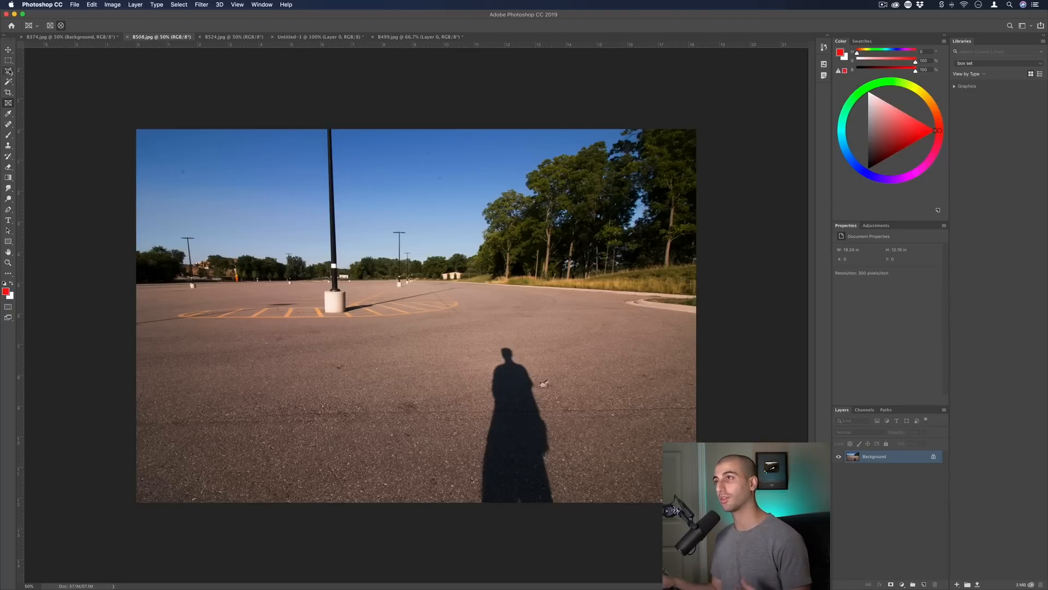
- Lasso the person's shadow and launch Content-Aware Fill on it
{"action": "left_click", "coordinate": [9, 71]}
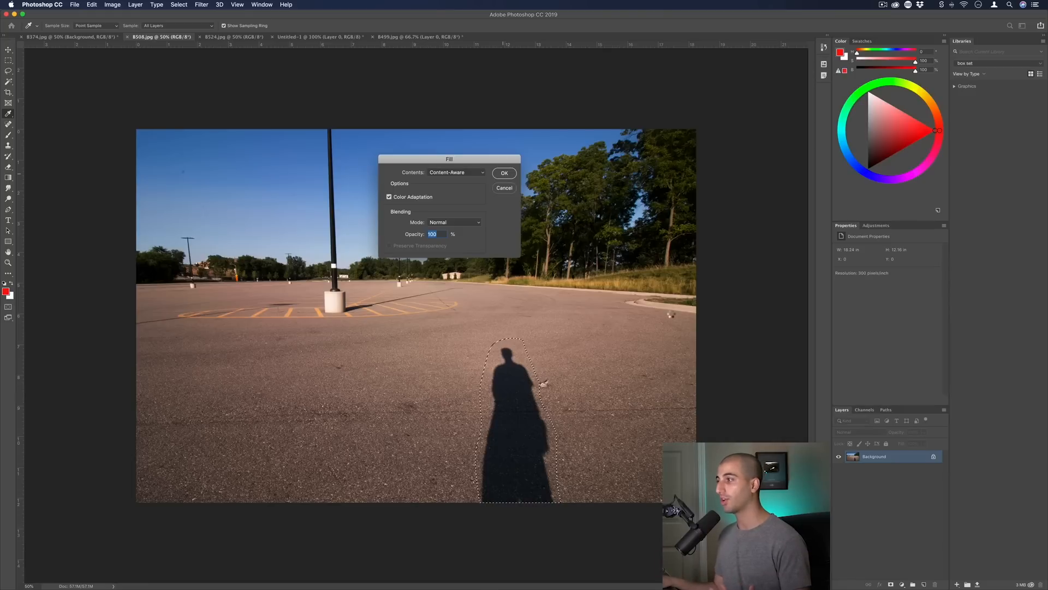
{"action": "left_click", "coordinate": [503, 173]}
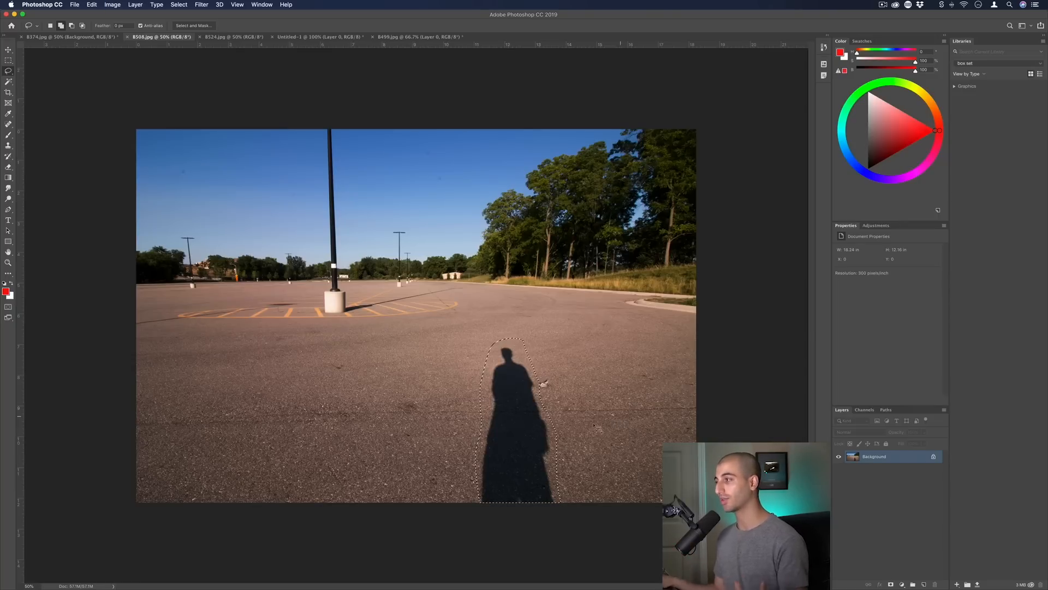
{"action": "left_click", "coordinate": [91, 5]}
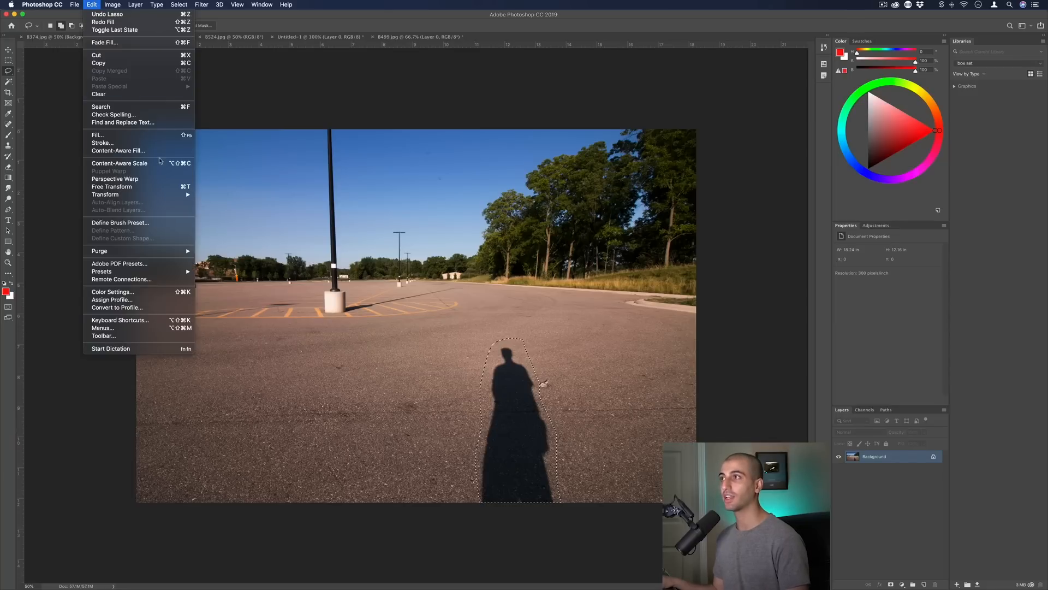
{"action": "left_click", "coordinate": [119, 150]}
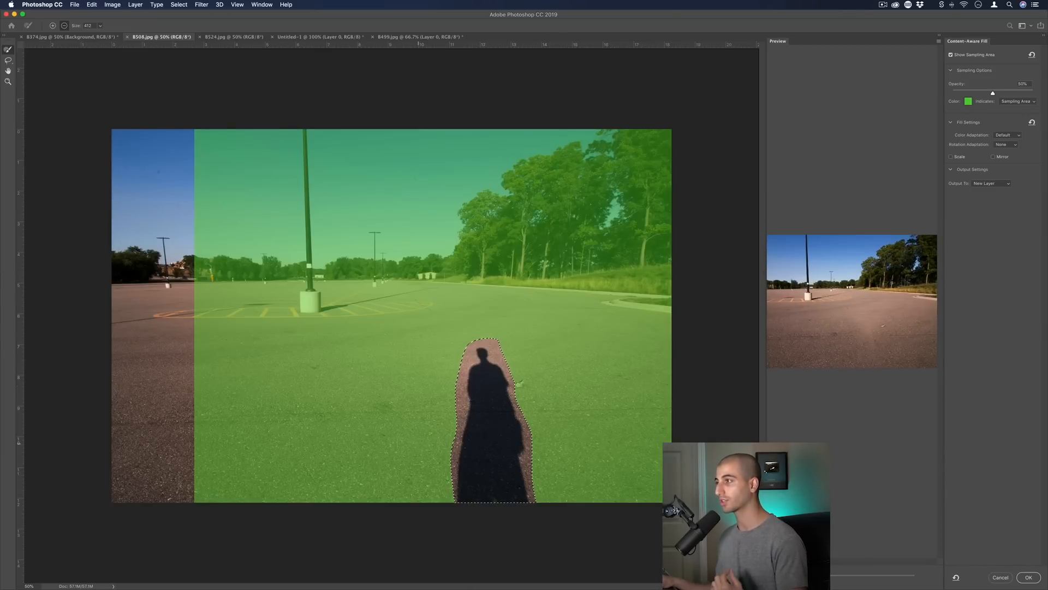
- Exclude the pole, lights and lines from sampling, output to a new layer and apply the fill
{"action": "left_click_drag", "start_coordinate": [992, 93], "coordinate": [990, 93]}
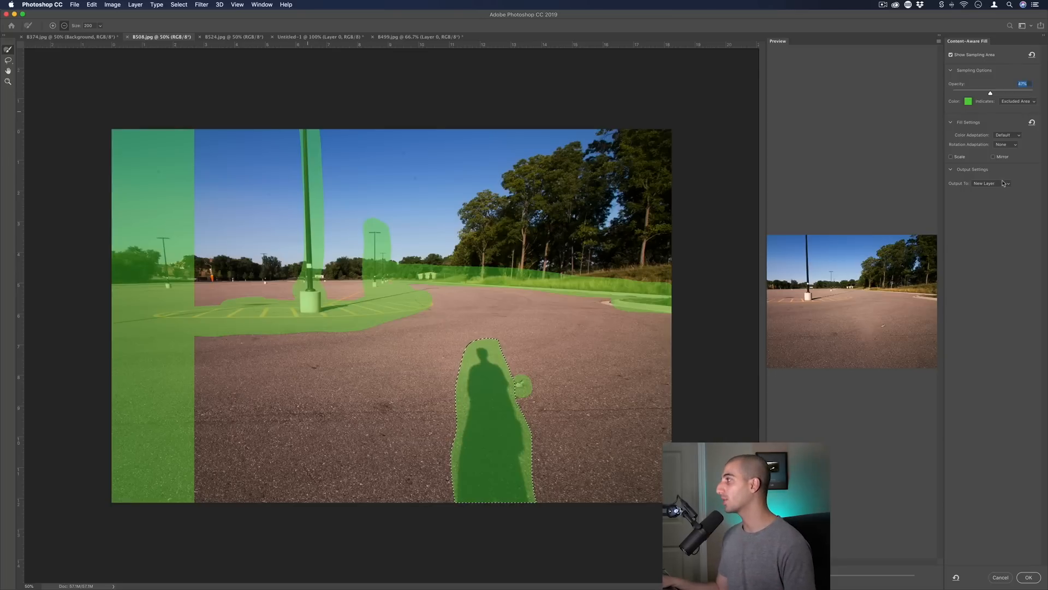
{"action": "left_click", "coordinate": [989, 183]}
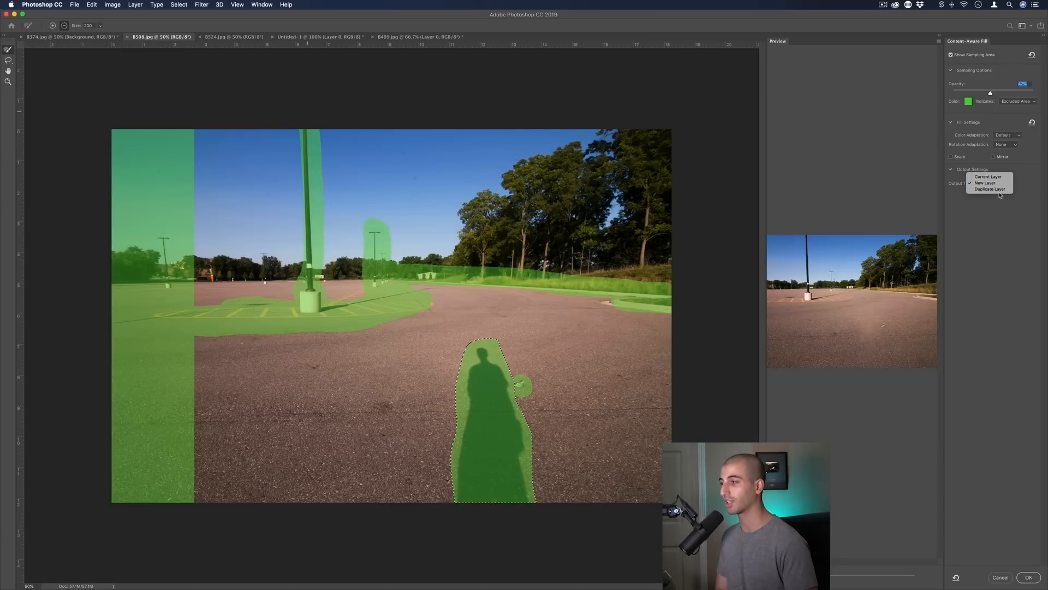
{"action": "left_click", "coordinate": [985, 182]}
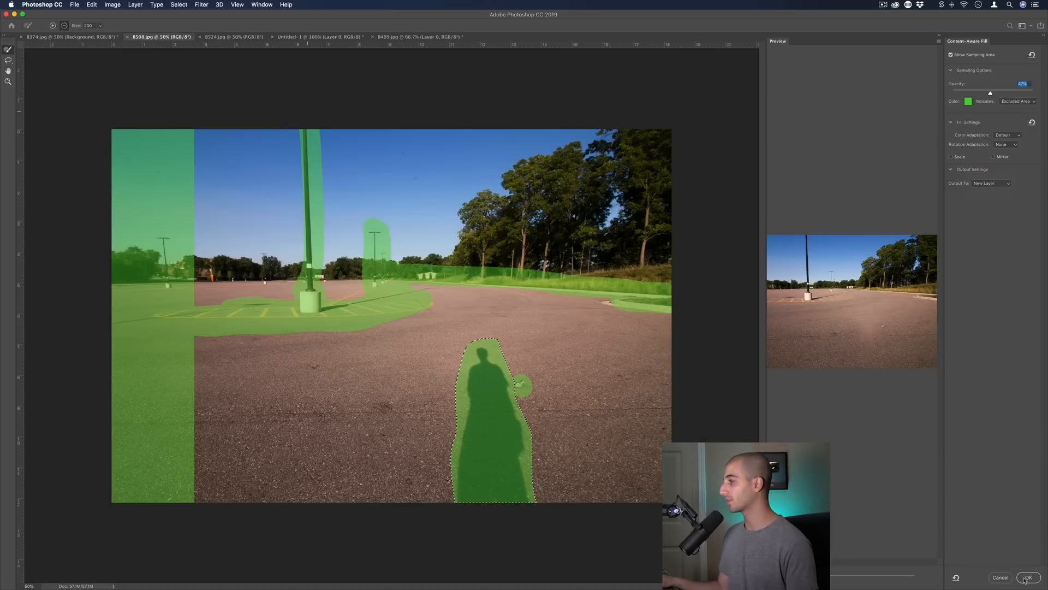
{"action": "left_click", "coordinate": [1028, 577]}
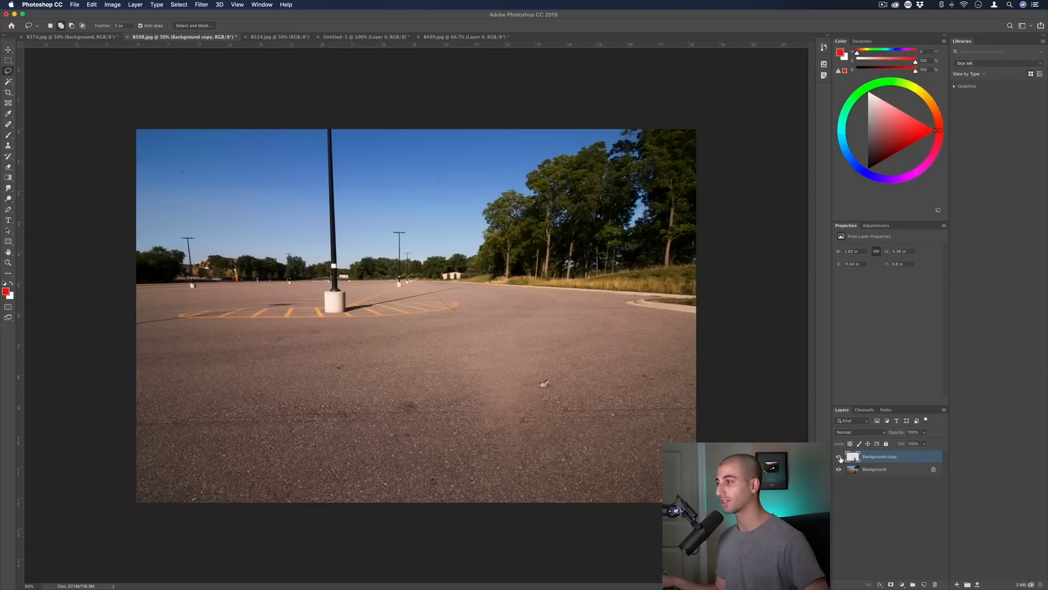
{"action": "left_click", "coordinate": [287, 36]}
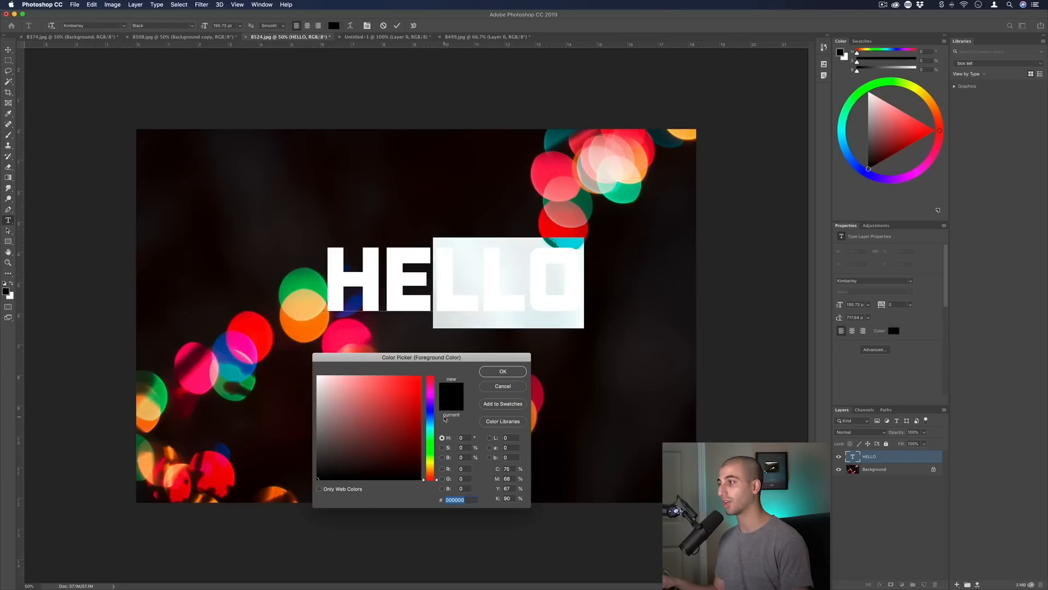
- Choose a new colour for the selected LLO letters in the Color Picker
{"action": "left_click", "coordinate": [502, 371]}
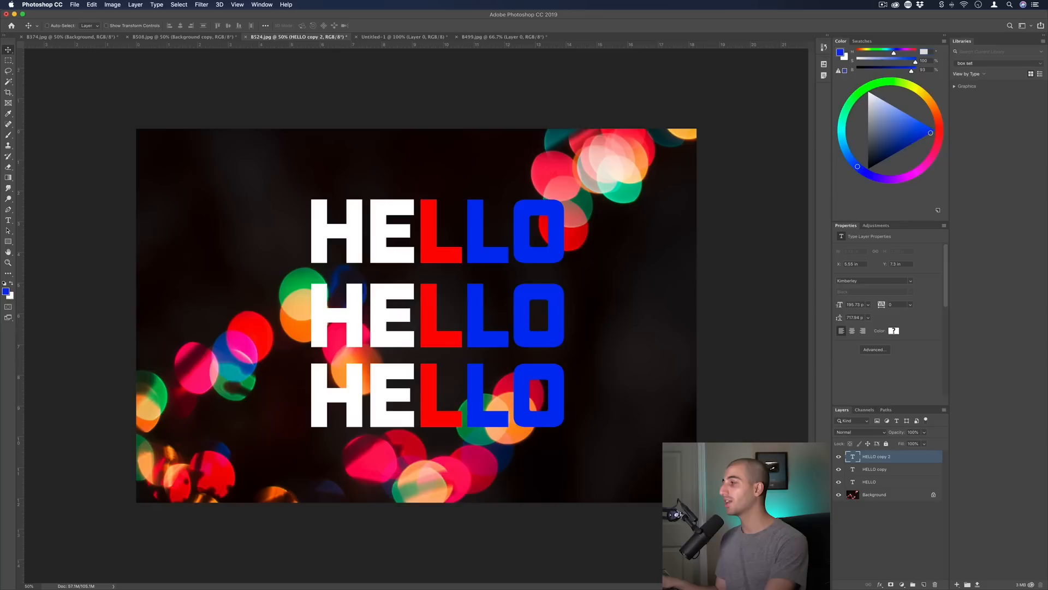
- Select the three HELLO layers and distribute them evenly via the Layer menu
{"action": "left_click", "coordinate": [879, 482]}
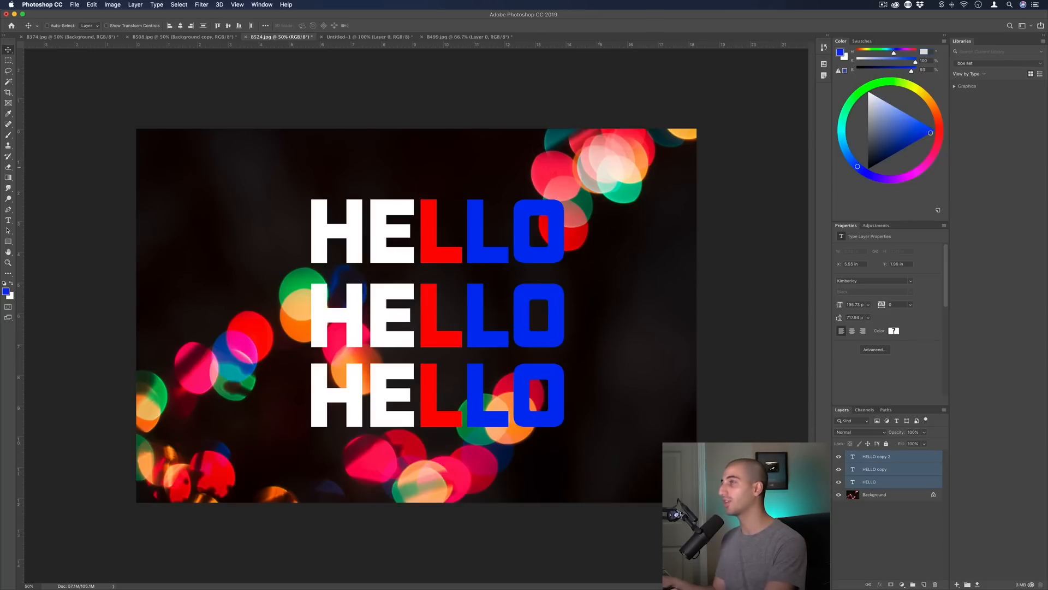
{"action": "left_click", "coordinate": [135, 5]}
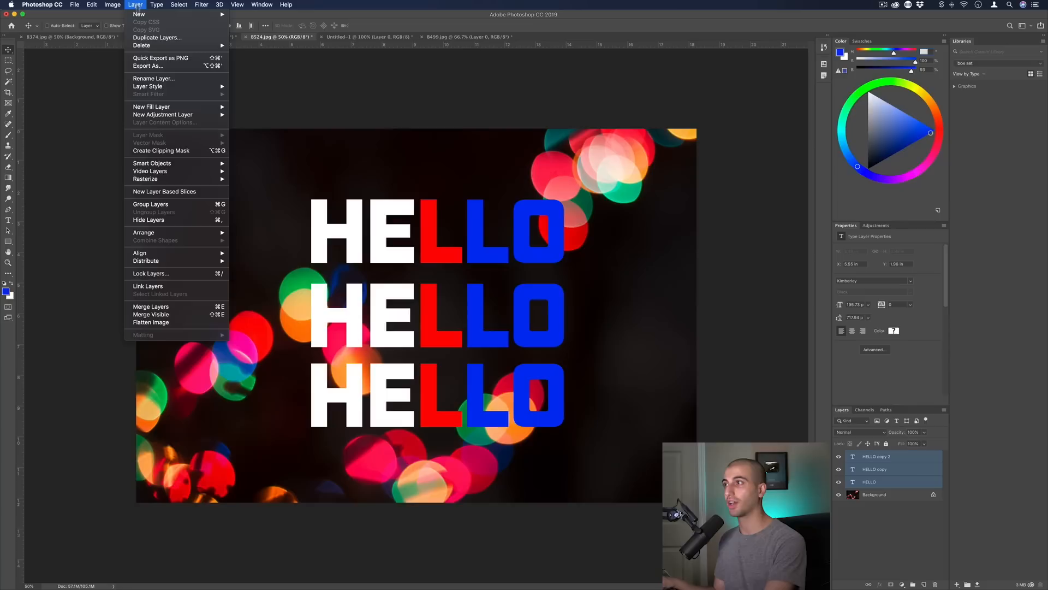
{"action": "mouse_move", "coordinate": [139, 253]}
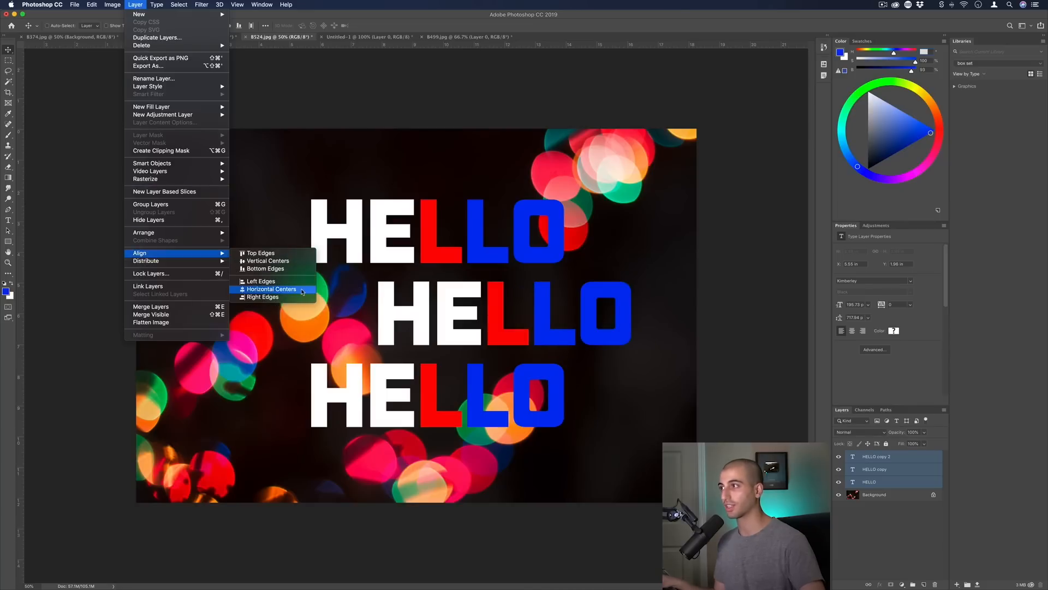
{"action": "left_click", "coordinate": [272, 289]}
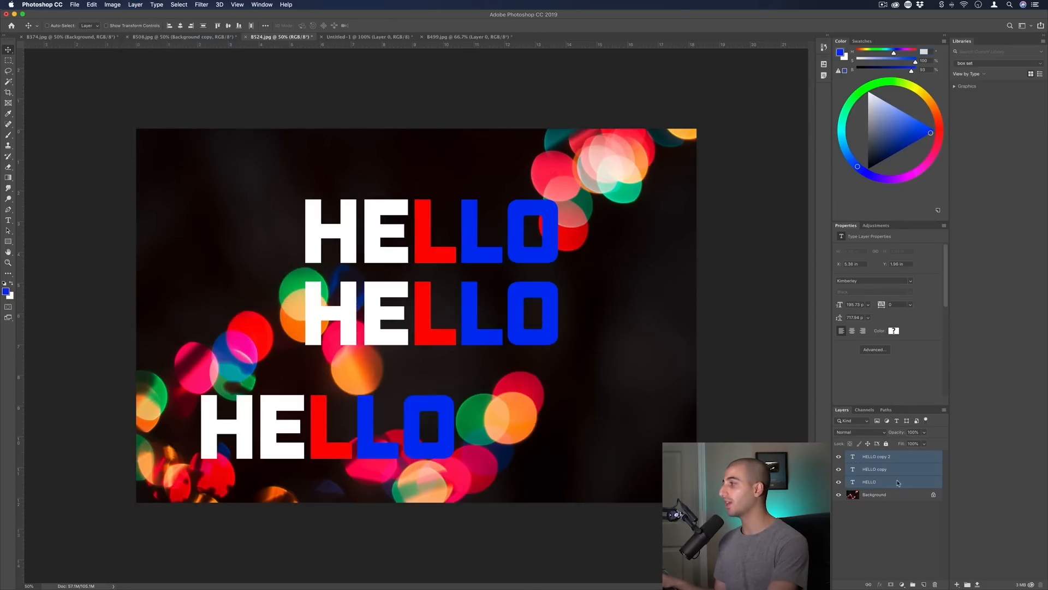
{"action": "left_click", "coordinate": [134, 5]}
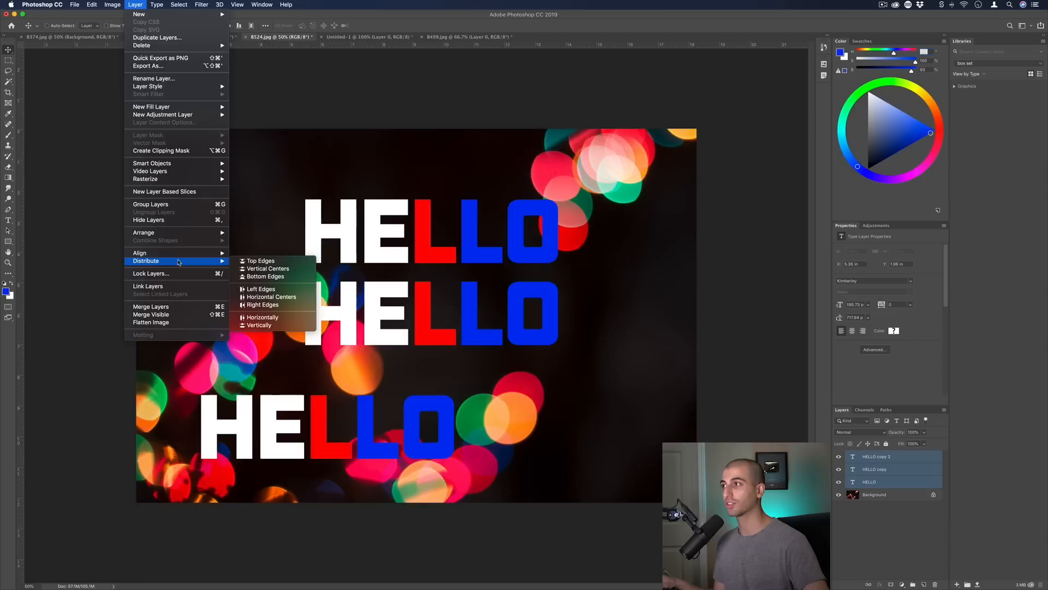
{"action": "mouse_move", "coordinate": [271, 296]}
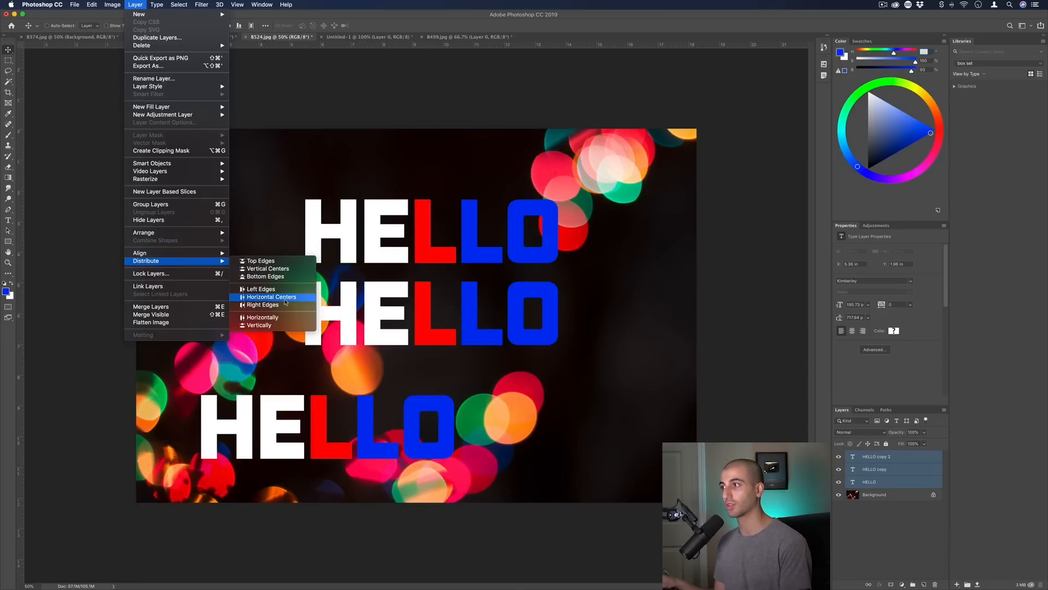
{"action": "mouse_move", "coordinate": [261, 317]}
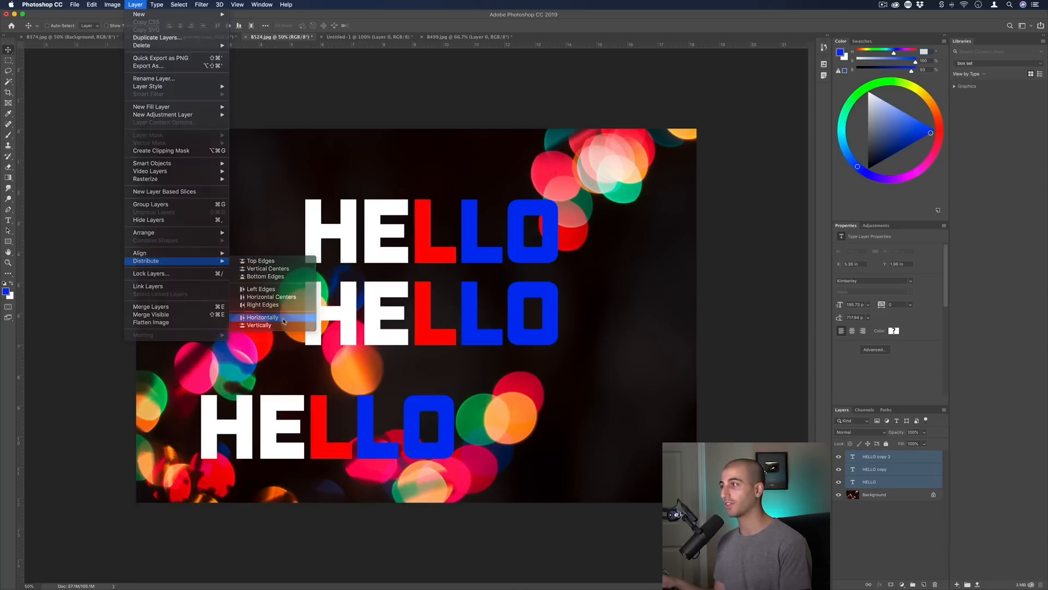
{"action": "left_click", "coordinate": [262, 317]}
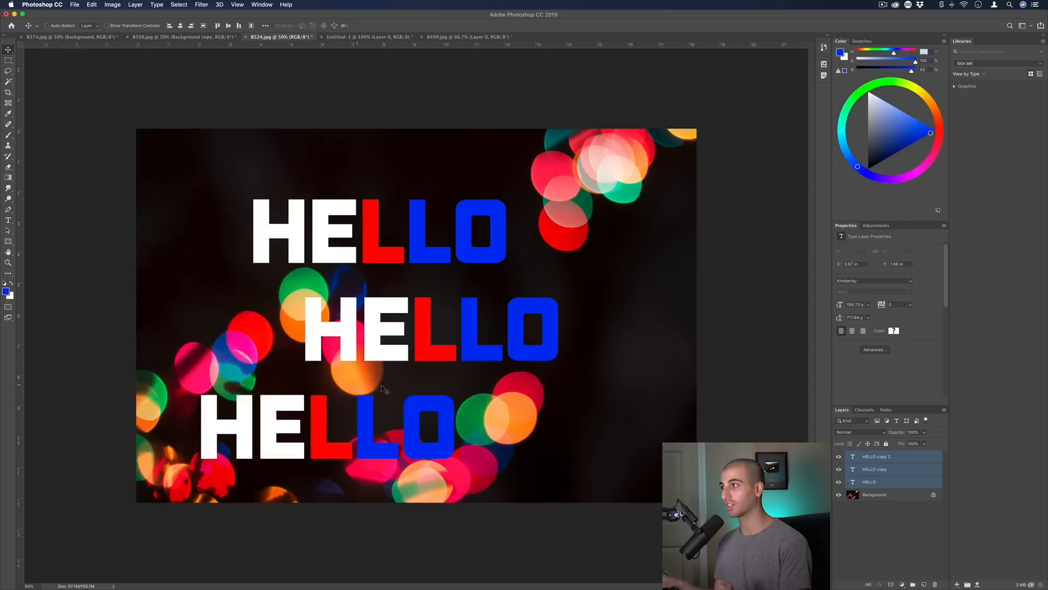
- Left-align the HELLO words, move the stack to the image centre and select HELLO copy 2
{"action": "left_click", "coordinate": [134, 5]}
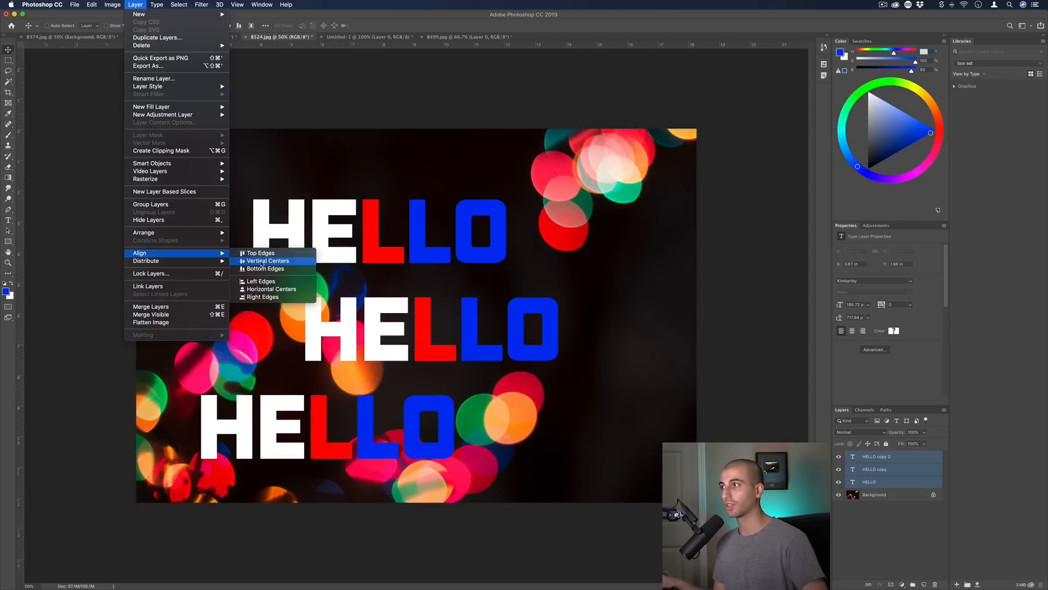
{"action": "left_click", "coordinate": [268, 261]}
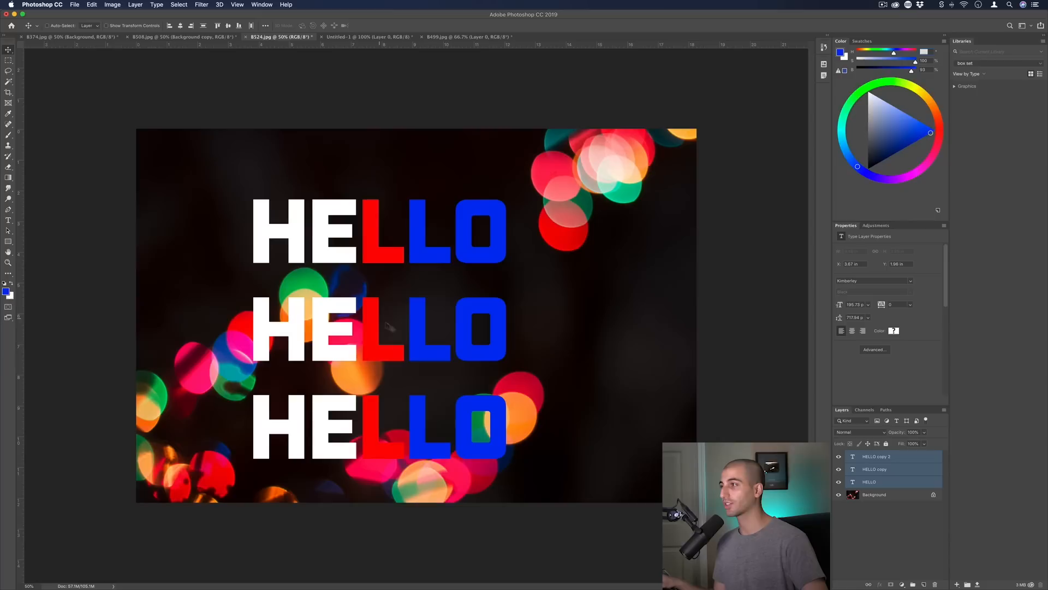
{"action": "left_click_drag", "start_coordinate": [388, 328], "coordinate": [428, 320]}
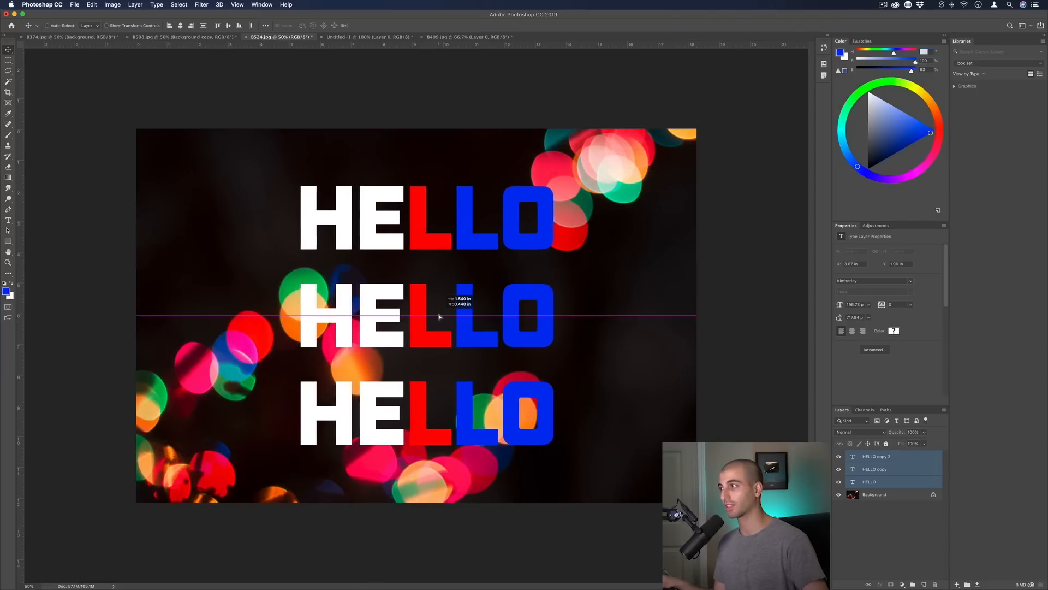
{"action": "left_click_drag", "start_coordinate": [438, 318], "coordinate": [431, 294]}
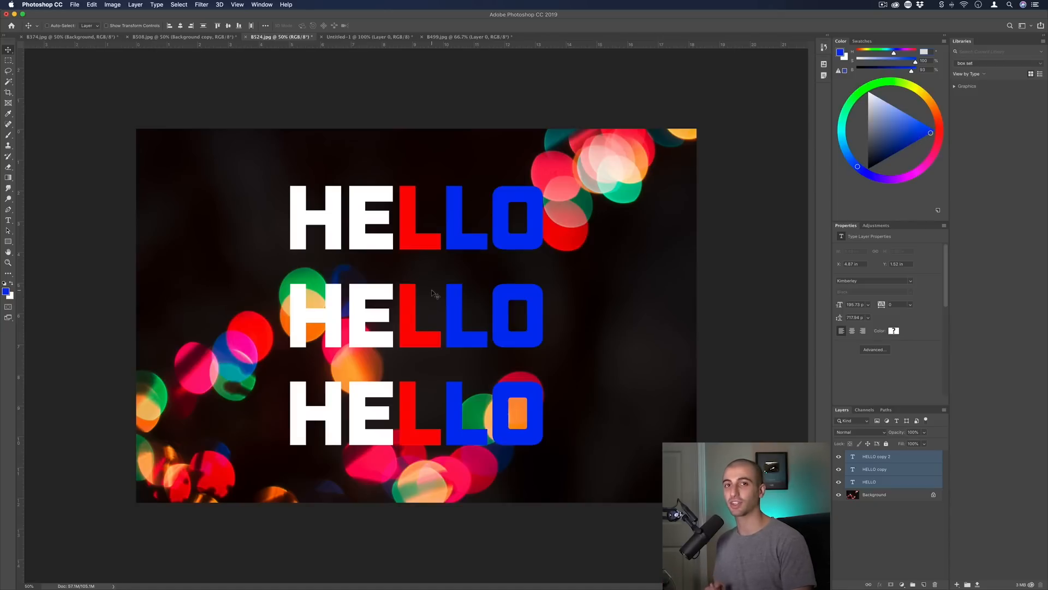
{"action": "mouse_move", "coordinate": [383, 357]}
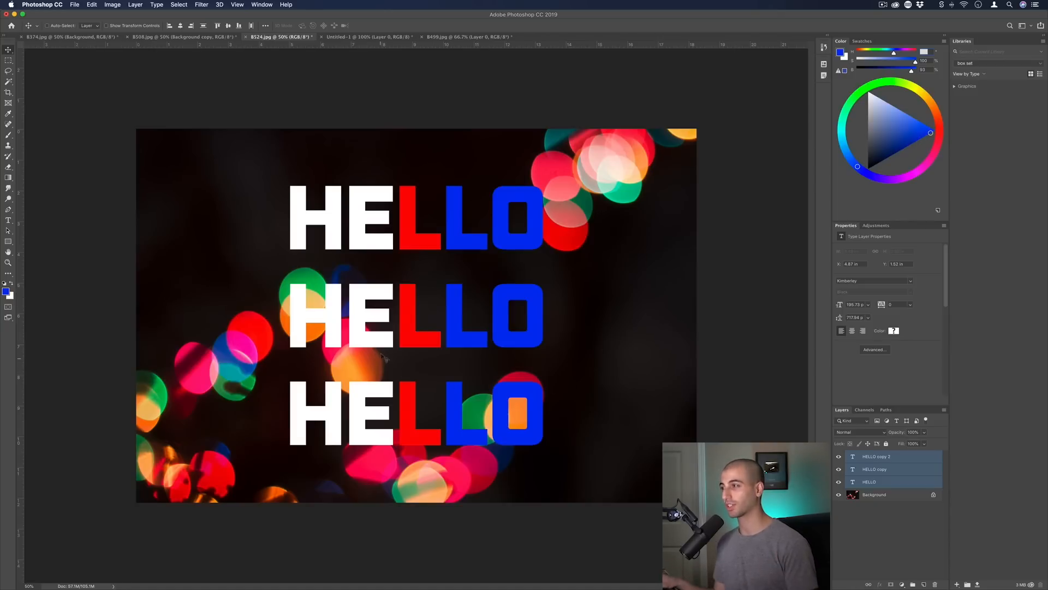
{"action": "left_click", "coordinate": [876, 456]}
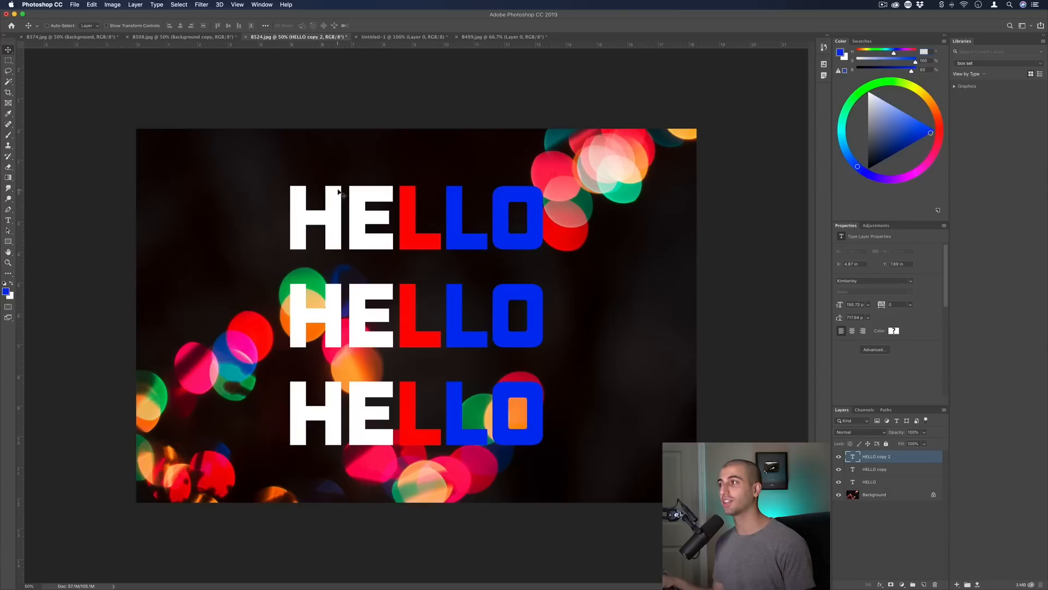
{"action": "mouse_move", "coordinate": [359, 219]}
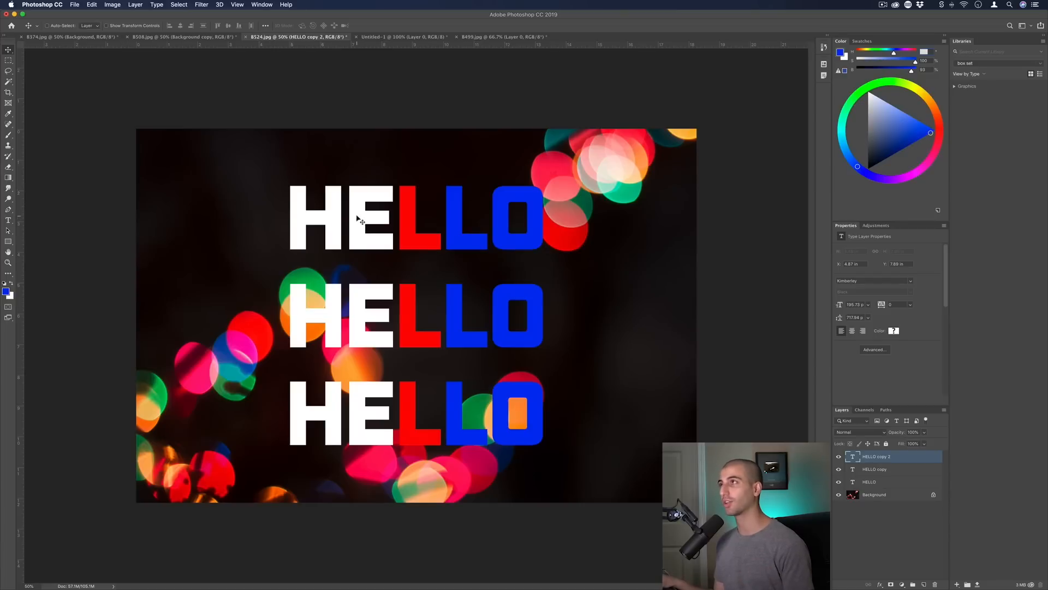
- Halve the image to 2736 × 1824 px by entering 5472/2 as the Image Size width
{"action": "left_click", "coordinate": [112, 5]}
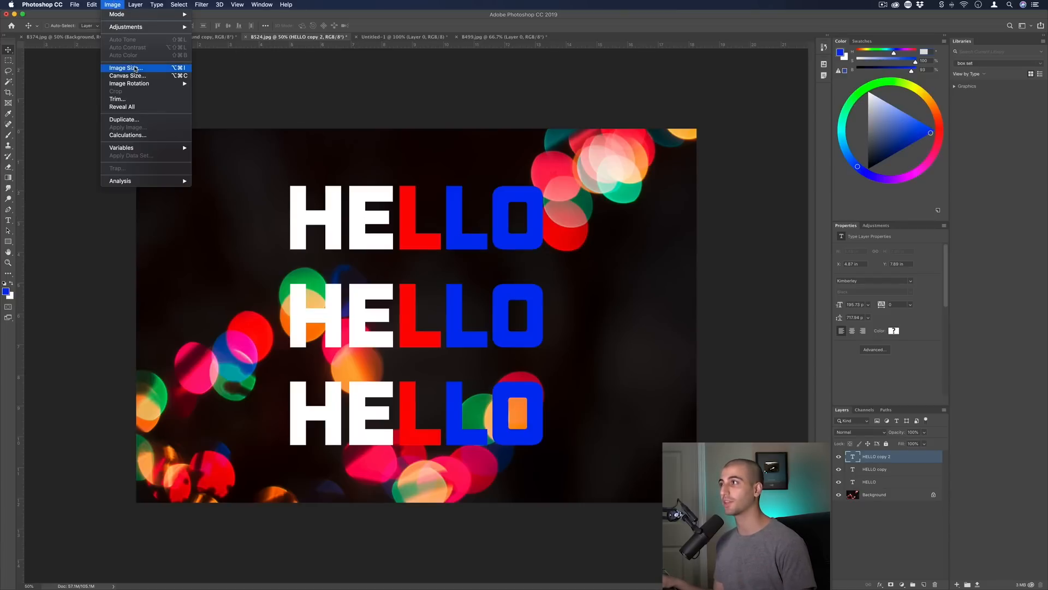
{"action": "left_click", "coordinate": [124, 68]}
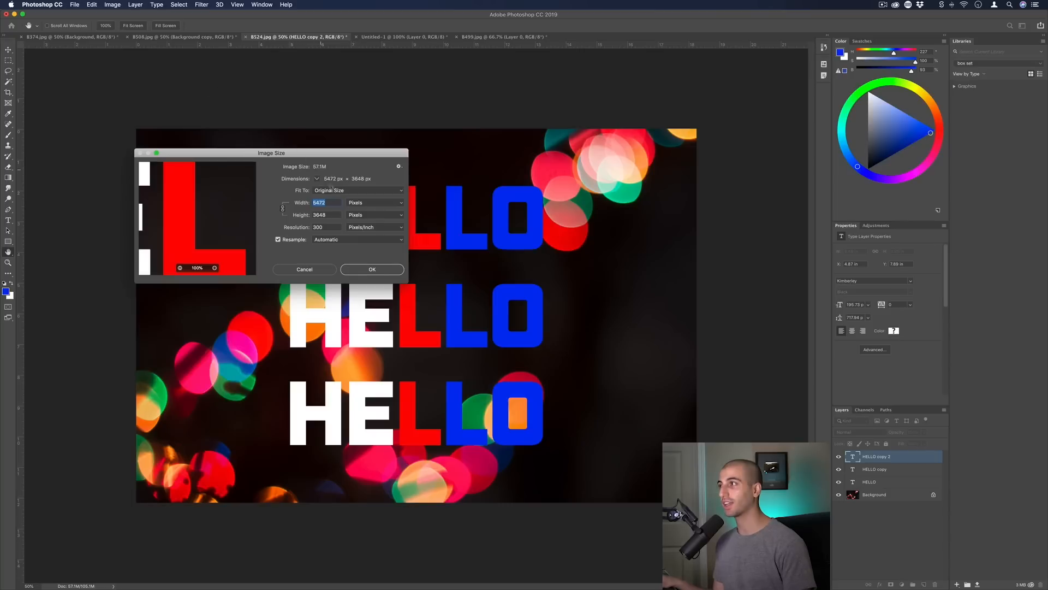
{"action": "left_click", "coordinate": [324, 202]}
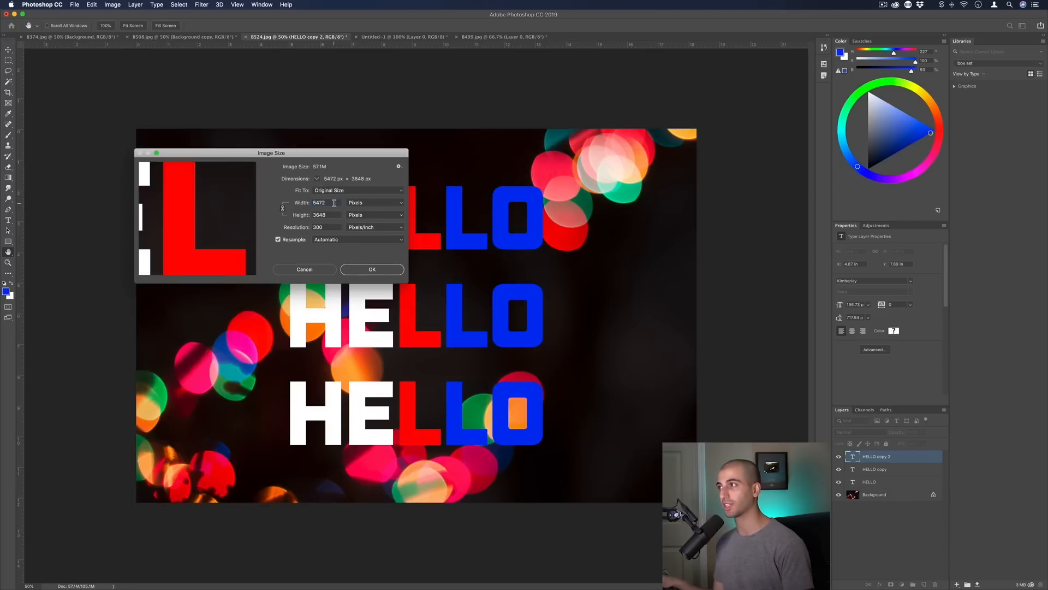
{"action": "left_click", "coordinate": [327, 202]}
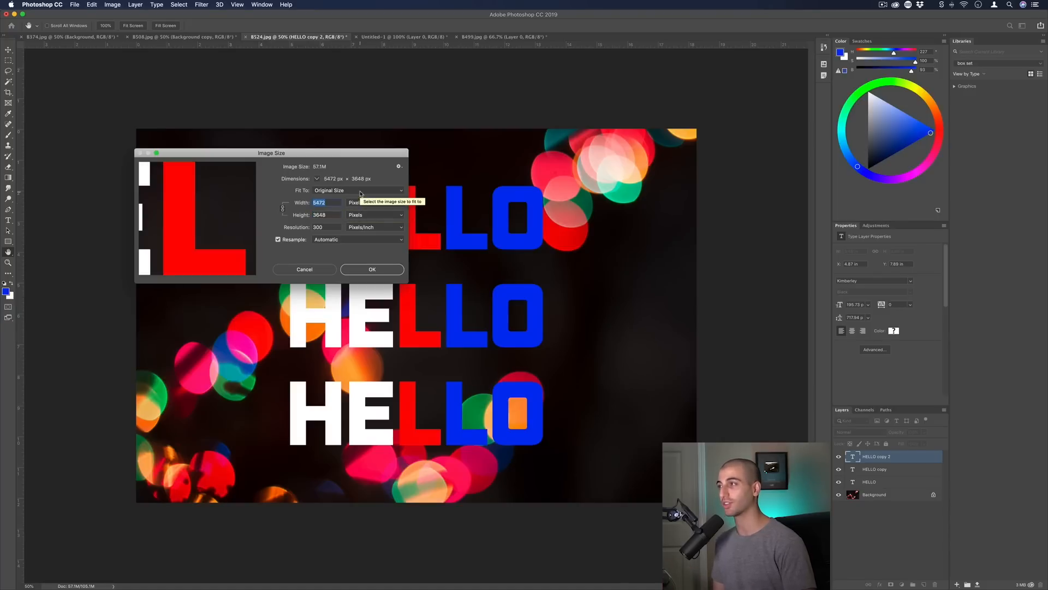
{"action": "left_click", "coordinate": [325, 202]}
{"action": "type", "text": "/2"}
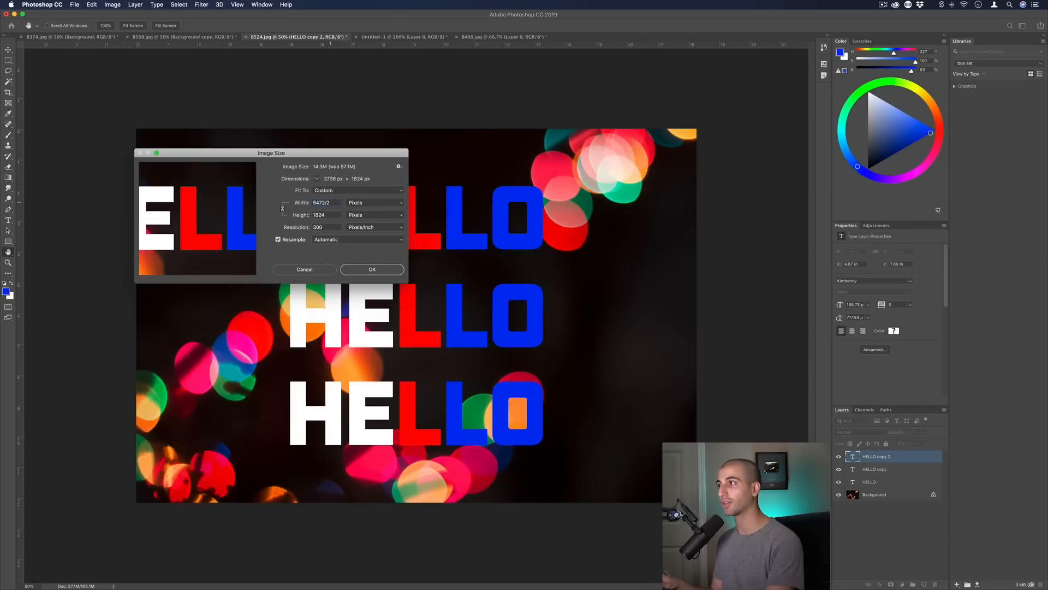
{"action": "left_click", "coordinate": [373, 269]}
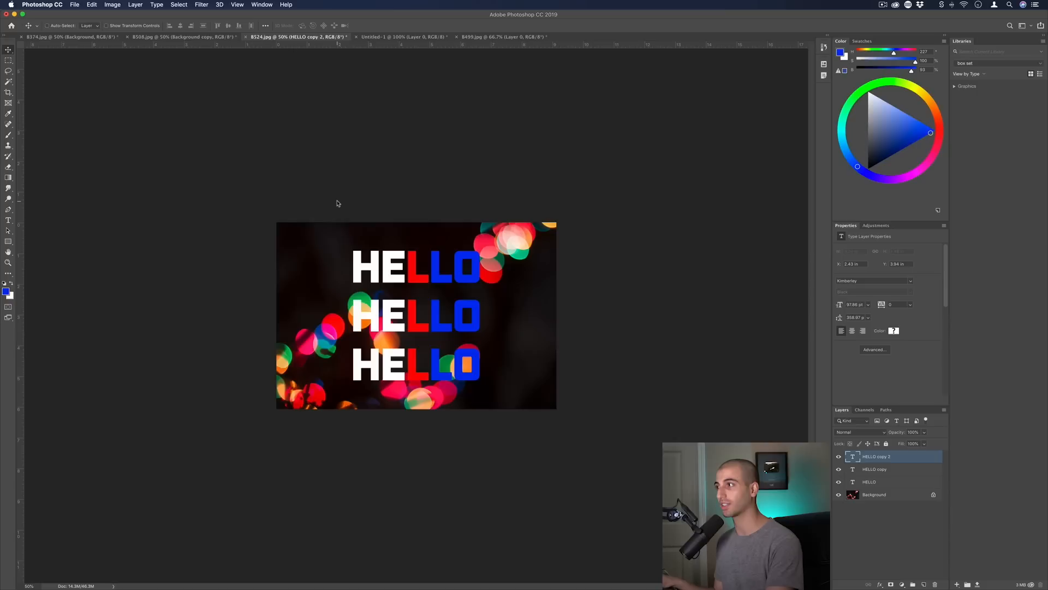
- Double it back to 5472 × 3648 px with 2736*2, then return to the parking-lot photo
{"action": "left_click", "coordinate": [112, 5]}
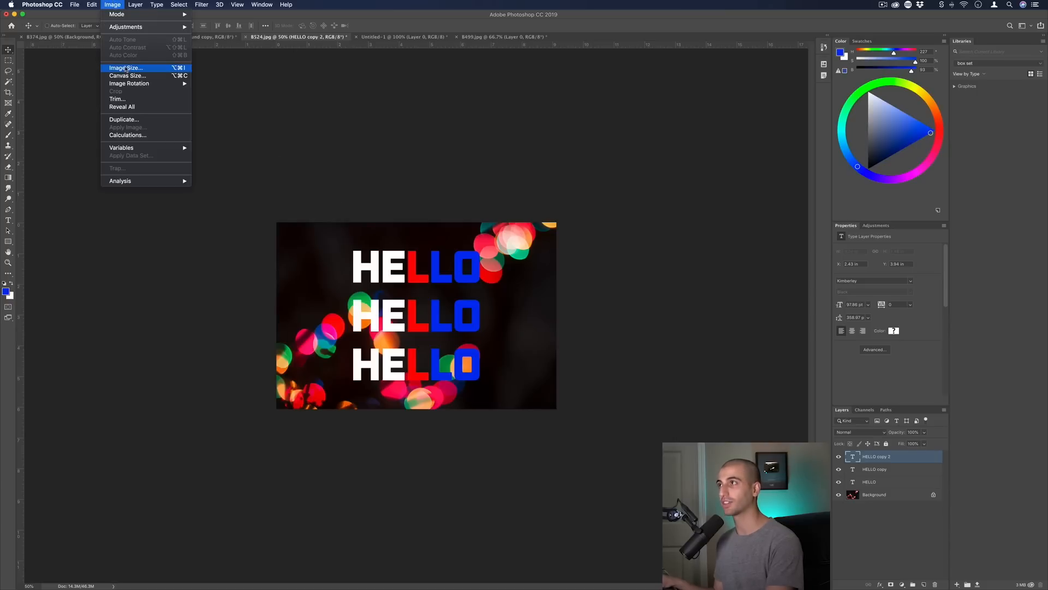
{"action": "left_click", "coordinate": [125, 67]}
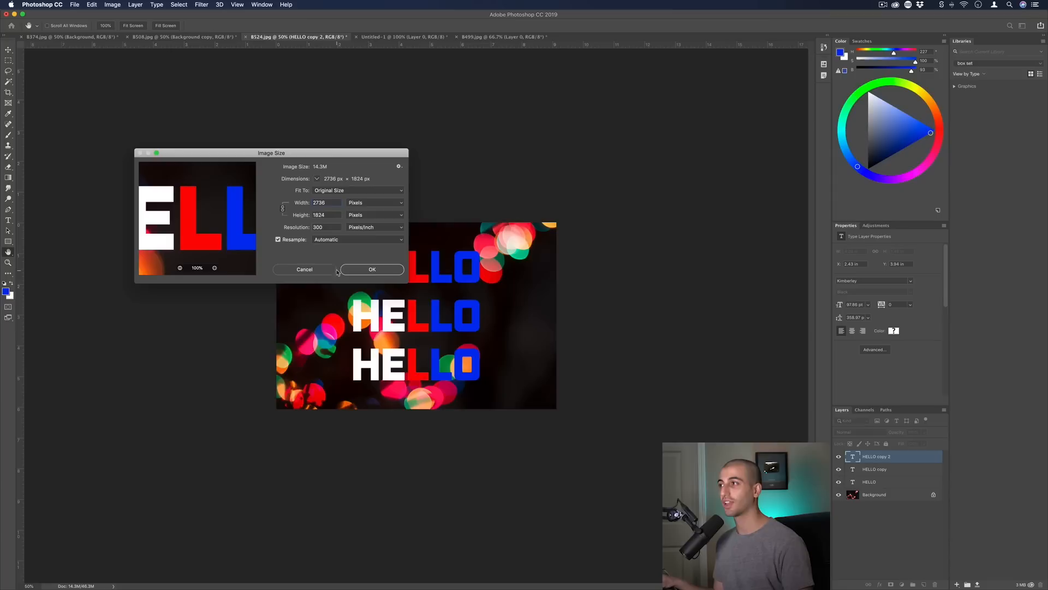
{"action": "triple_click", "coordinate": [319, 214]}
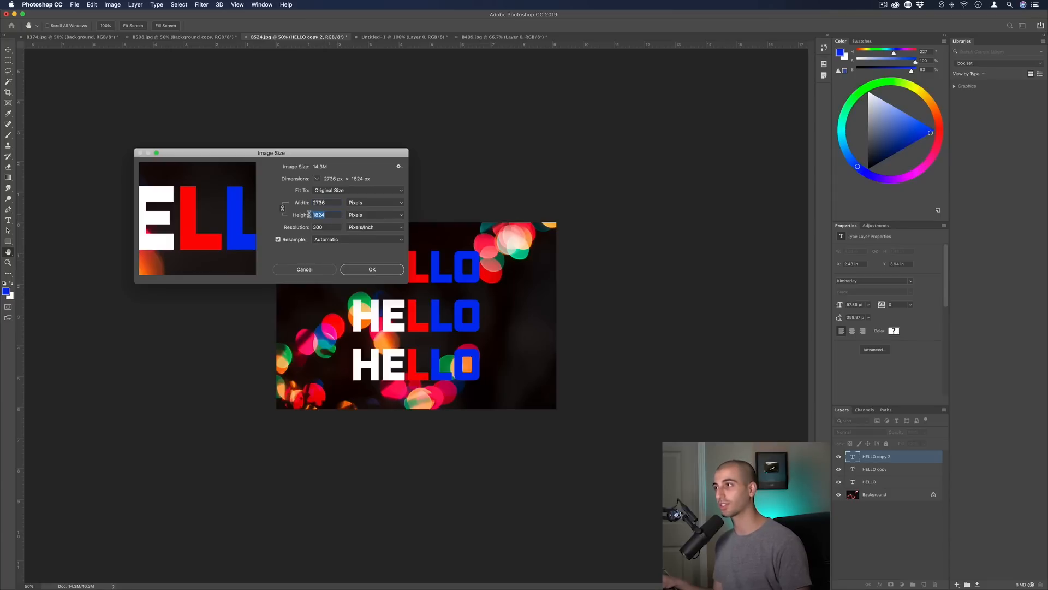
{"action": "left_click", "coordinate": [328, 203]}
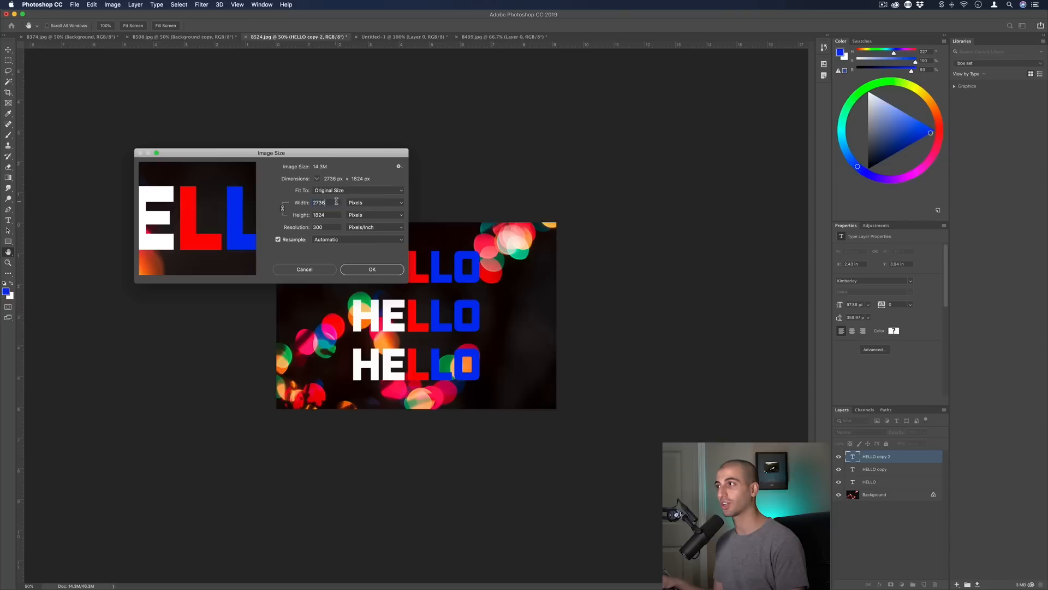
{"action": "left_click", "coordinate": [325, 203]}
{"action": "type", "text": "*2"}
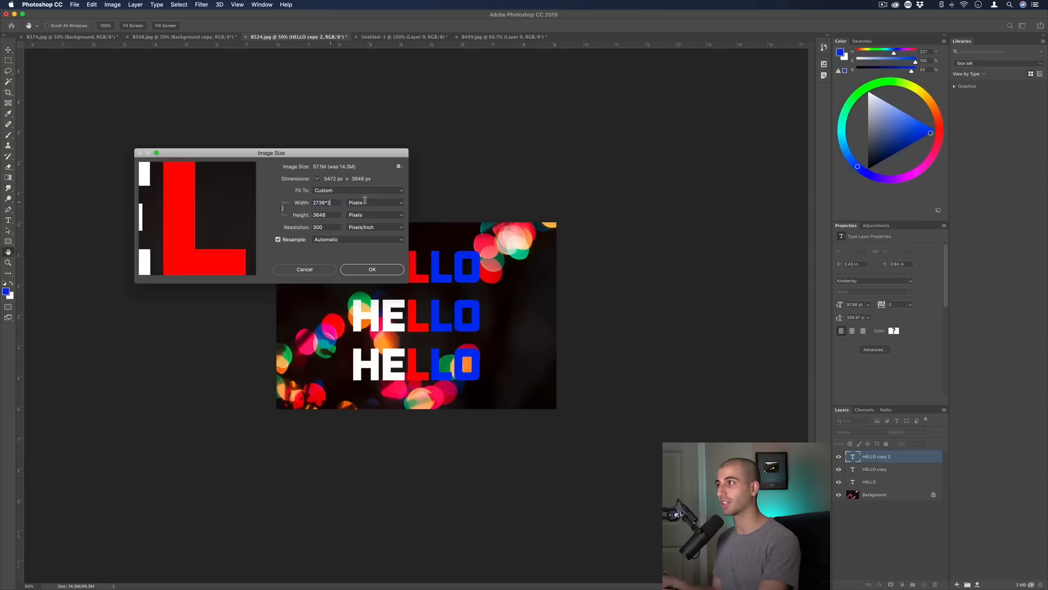
{"action": "left_click", "coordinate": [180, 37]}
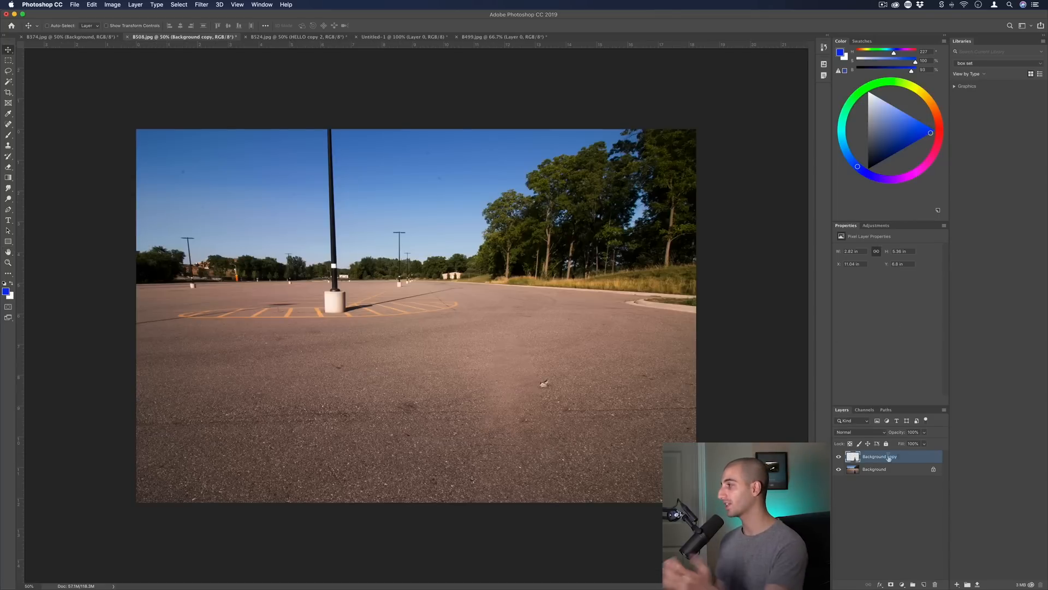
- Rename the copy 'Background layer to end all background layers' and duplicate it six times with Cmd+J
{"action": "double_click", "coordinate": [880, 456]}
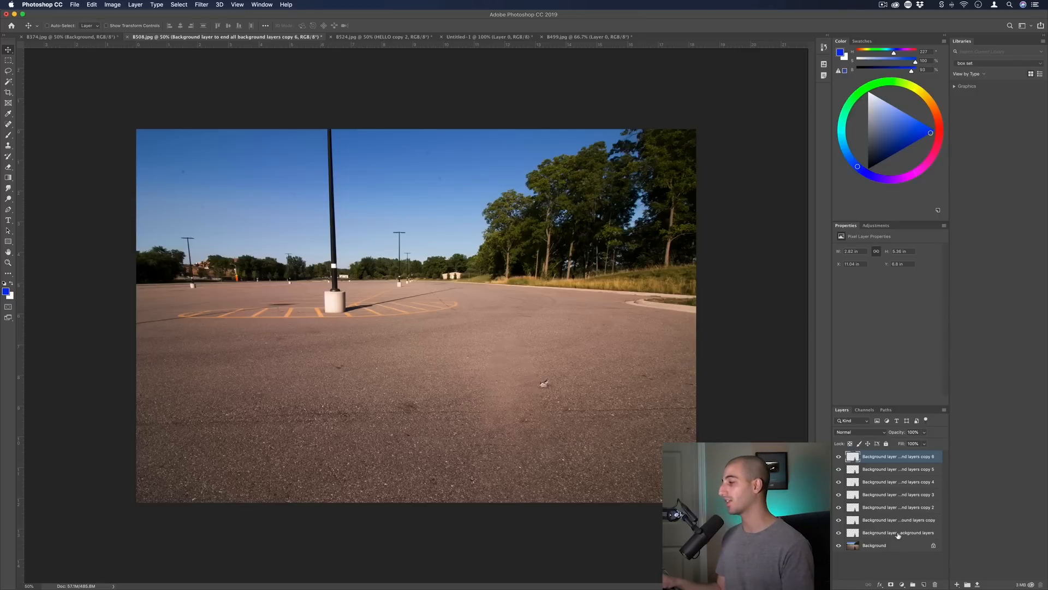
{"action": "left_click", "coordinate": [896, 533]}
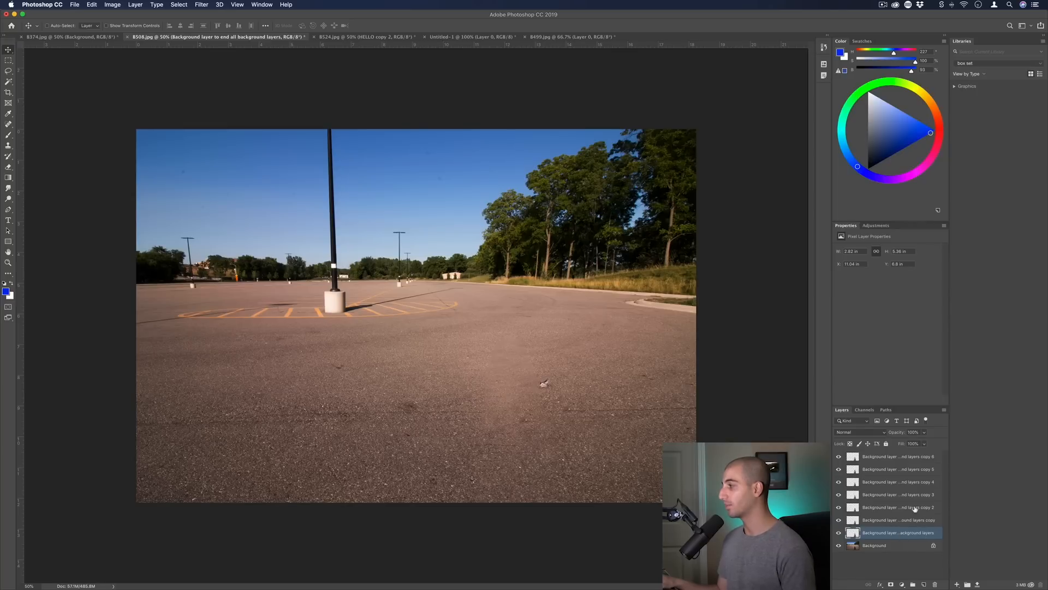
{"action": "mouse_move", "coordinate": [916, 506]}
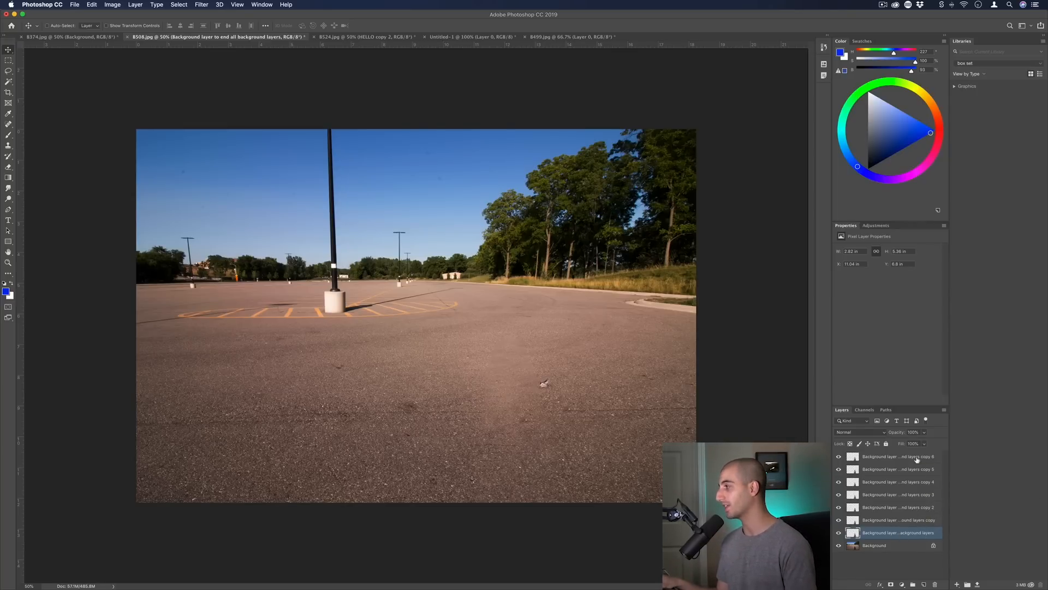
{"action": "left_click", "coordinate": [896, 455]}
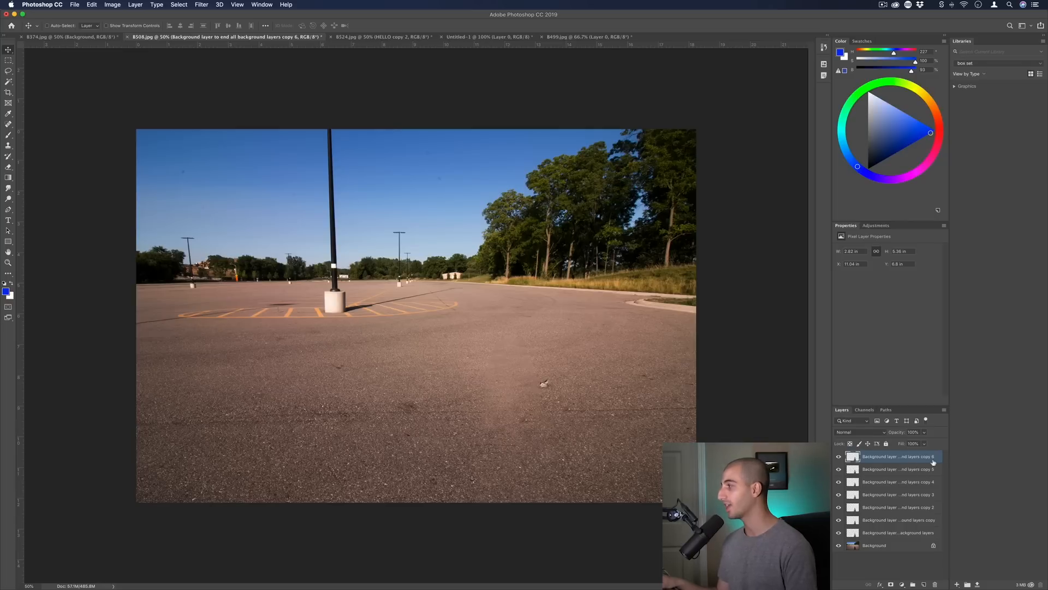
{"action": "mouse_move", "coordinate": [909, 469]}
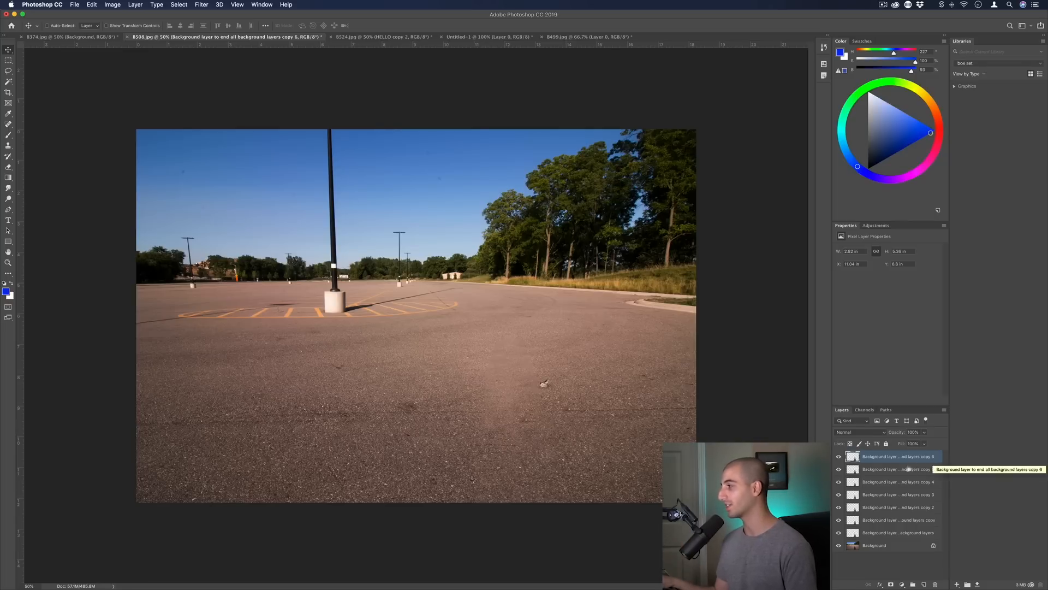
{"action": "mouse_move", "coordinate": [905, 468]}
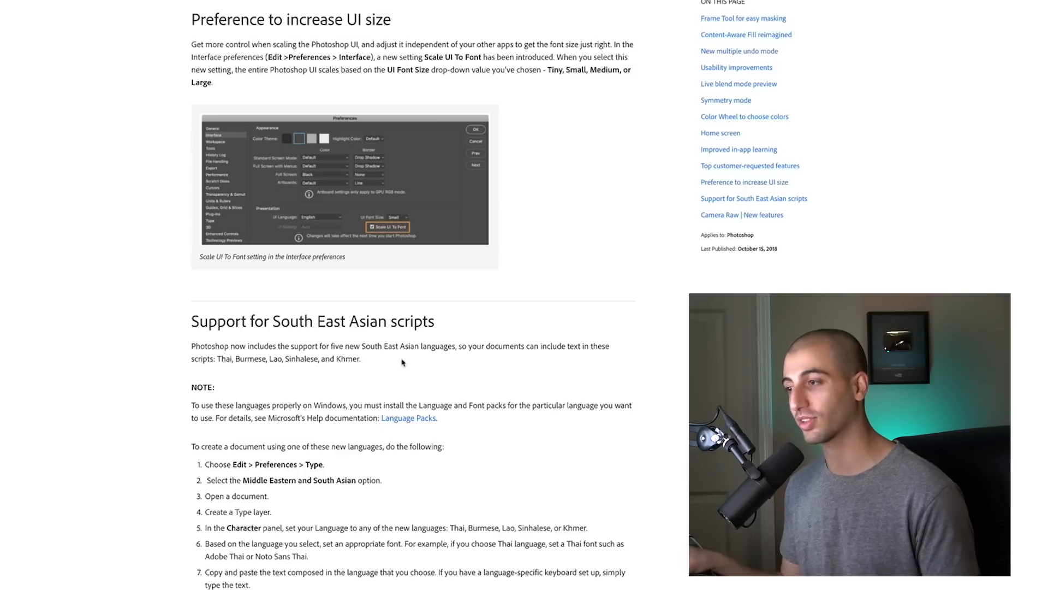
- Scroll the What's New page to its end, past the Camera Raw section
{"action": "scroll", "scroll_direction": "down", "scroll_amount": 3}
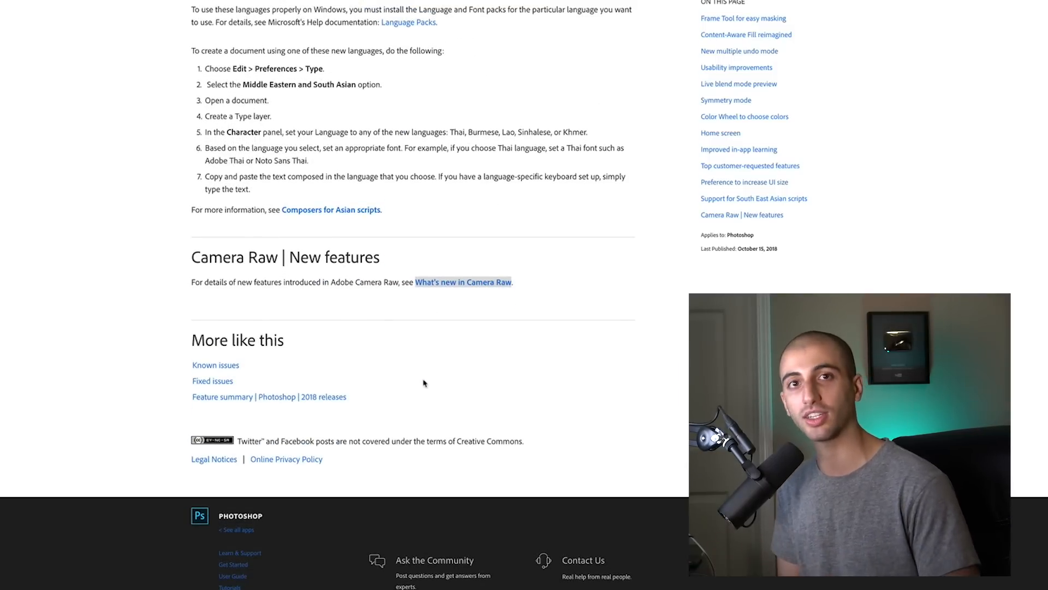